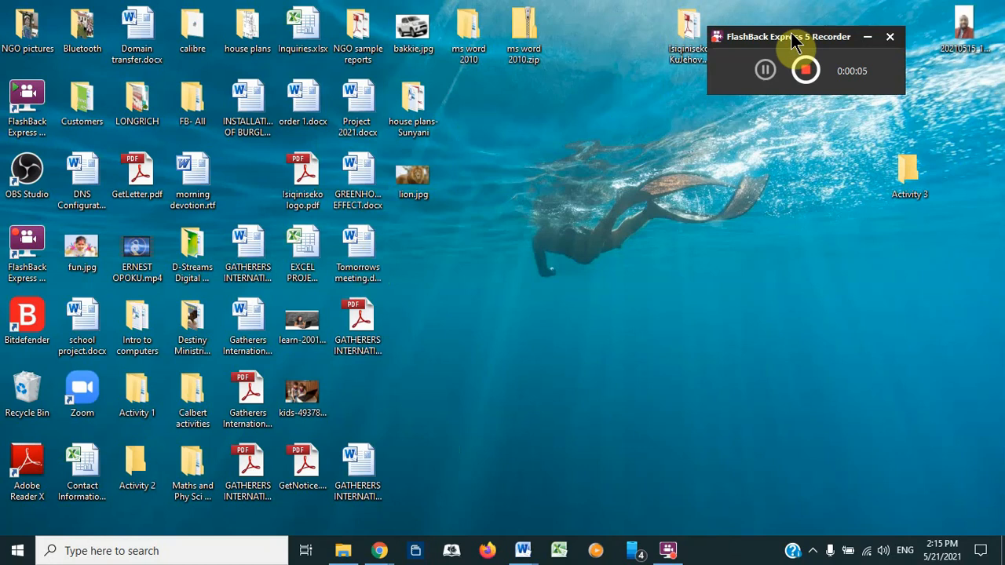
pyautogui.moveTo(380, 549)
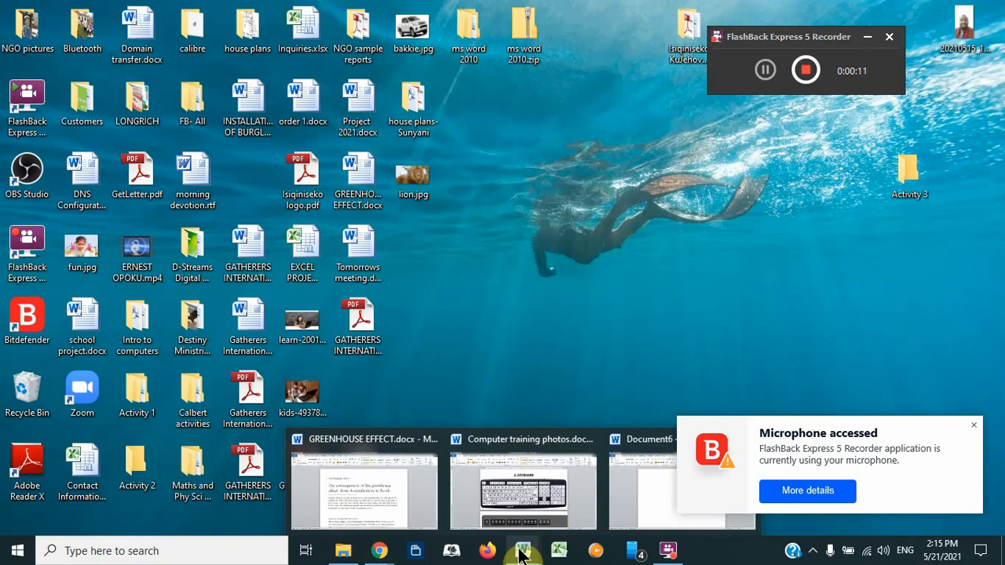
# Switch to the GREENHOUSE EFFECT.docx window from the Word taskbar preview
pyautogui.click(364, 491)
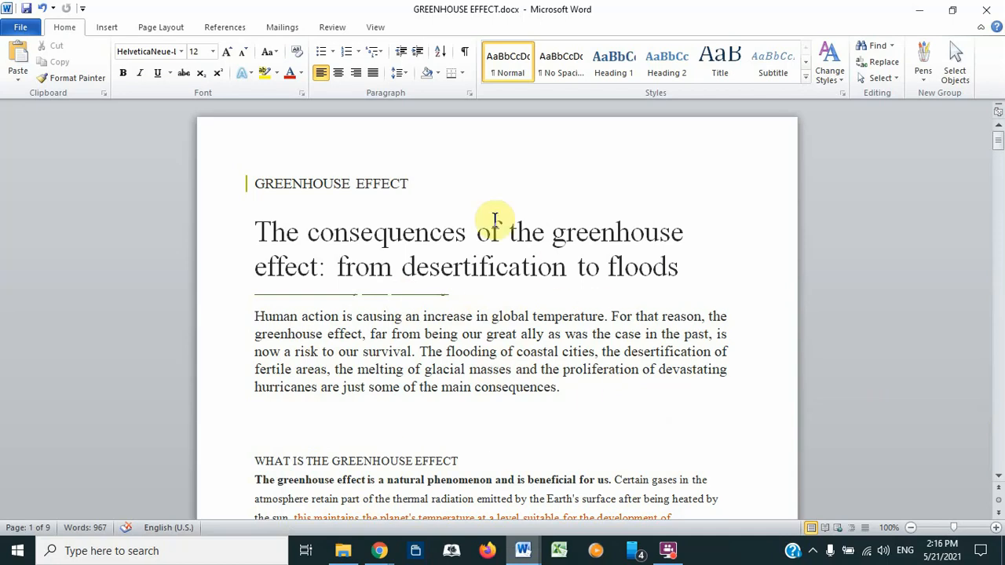
pyautogui.moveTo(506, 378)
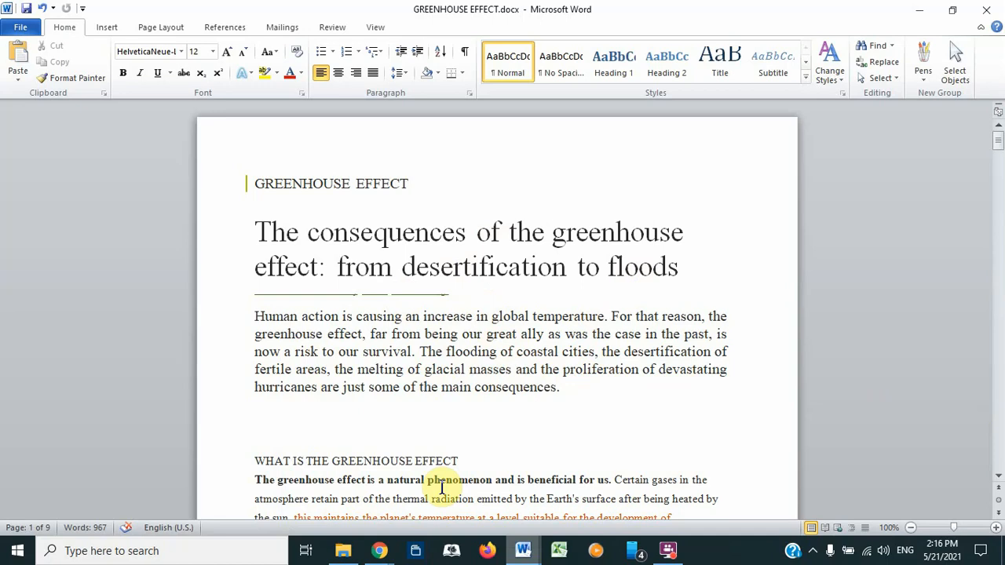
pyautogui.moveTo(443, 409)
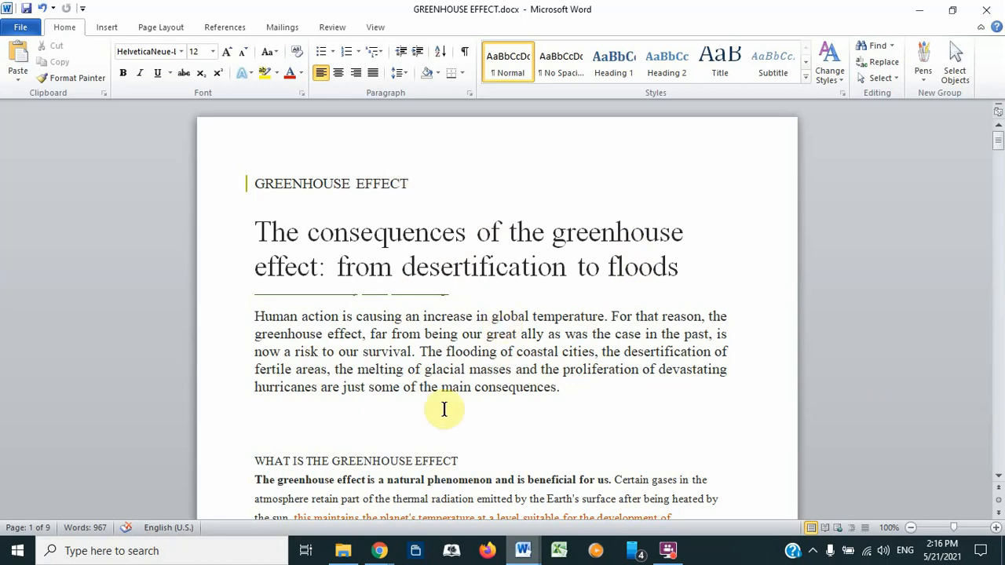
pyautogui.moveTo(284, 163)
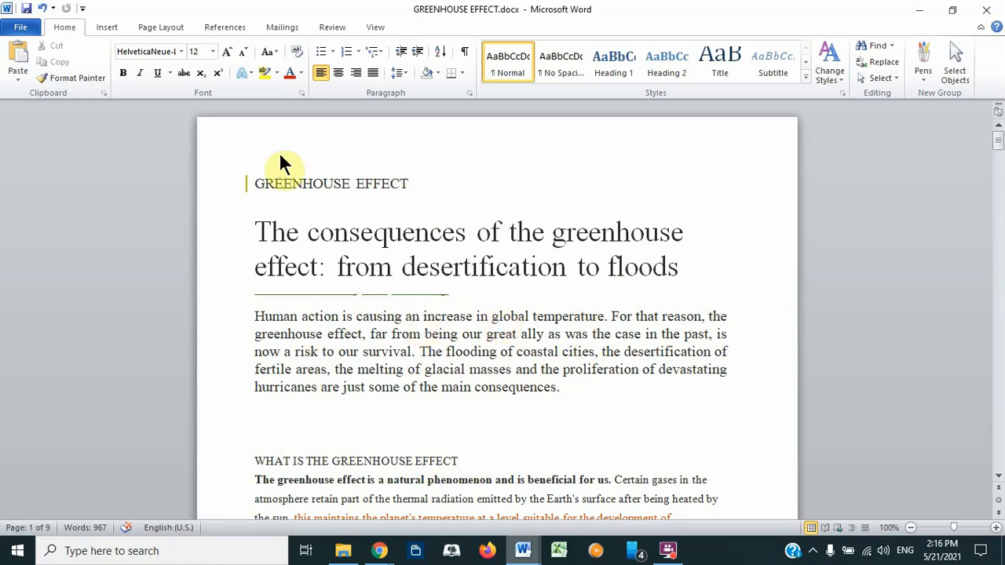
# Open Save As for the GREENHOUSE EFFECT document and expand the Save as type list
pyautogui.click(21, 27)
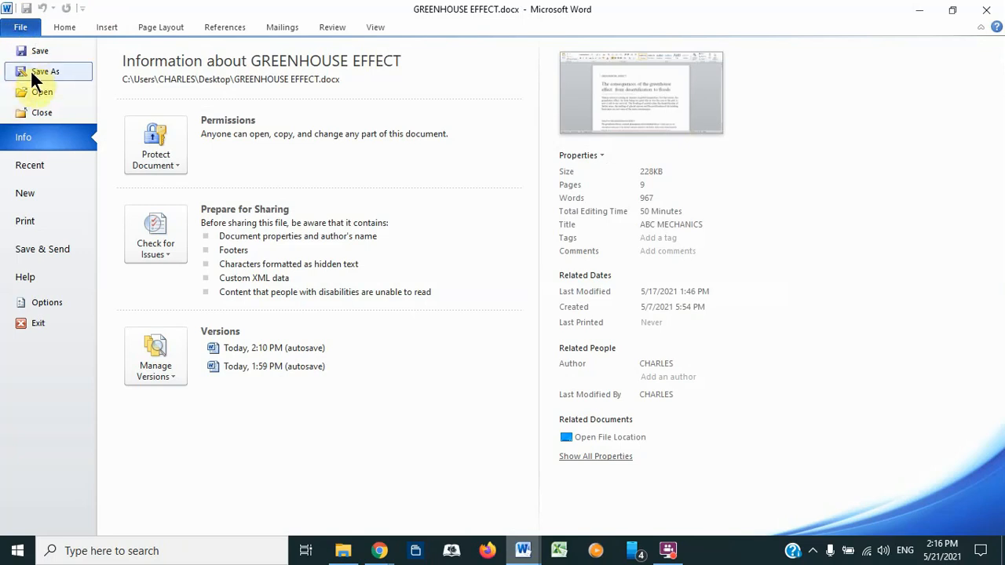
pyautogui.click(21, 27)
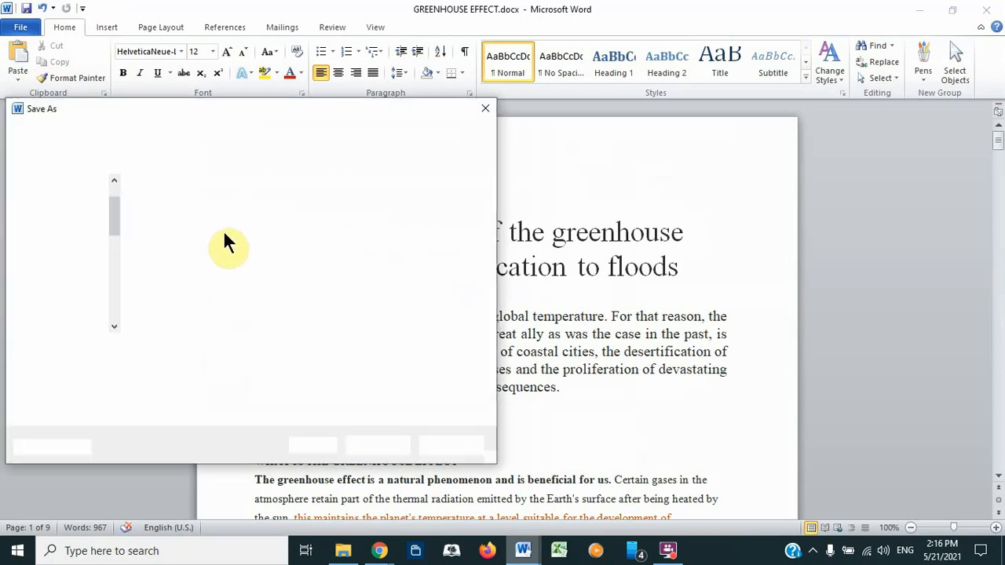
pyautogui.click(59, 276)
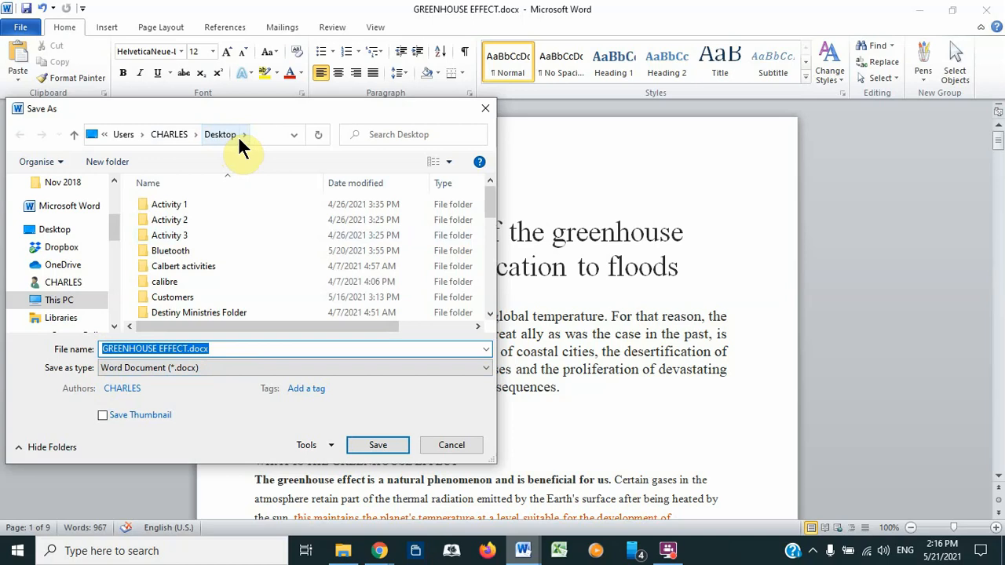
pyautogui.moveTo(94, 384)
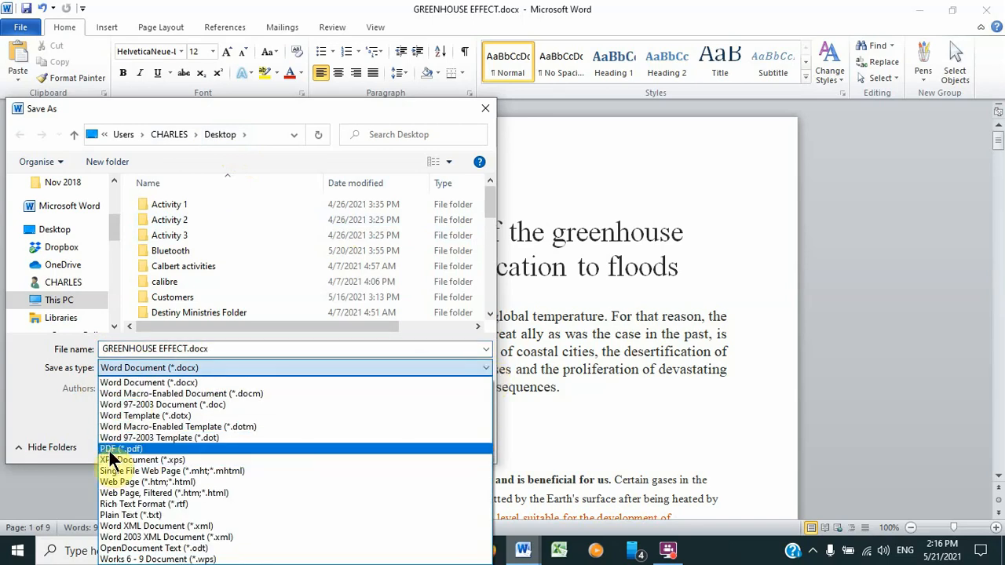
# Publish the document as PDF (*.pdf) with 'Open file after publishing' checked
pyautogui.click(122, 449)
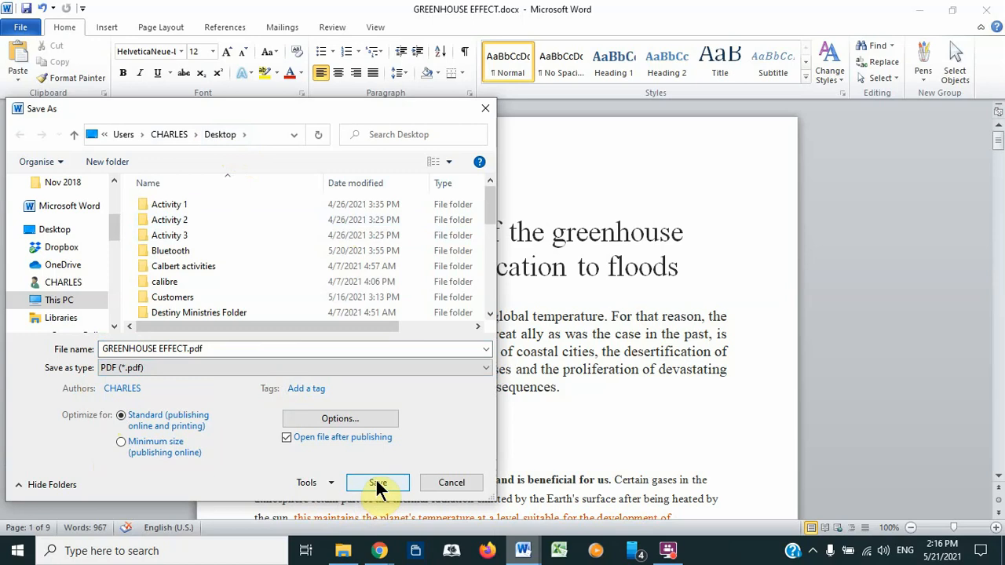
pyautogui.click(378, 483)
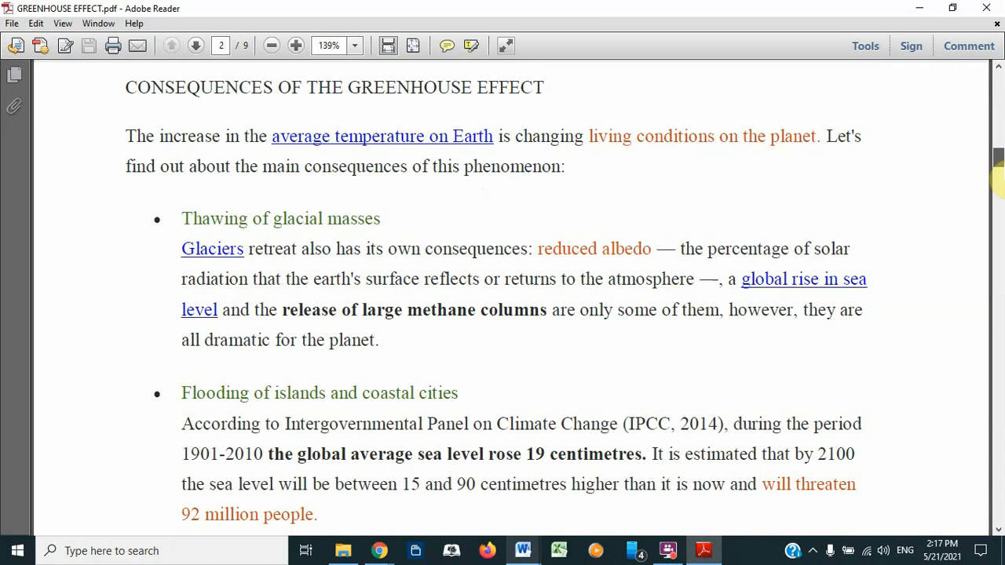
# Scroll through the exported GREENHOUSE EFFECT PDF pages in Adobe Reader
pyautogui.scroll(-3)
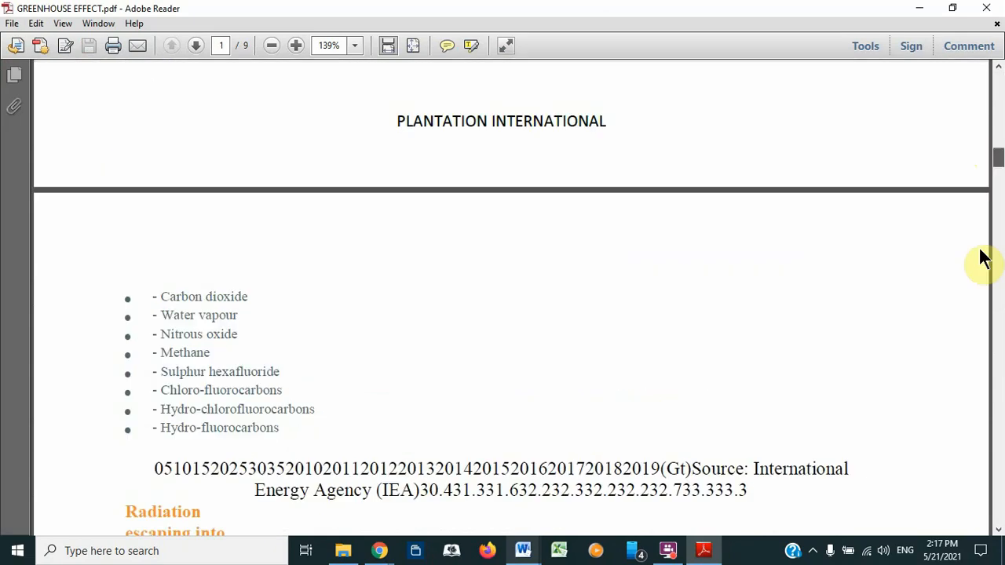
pyautogui.scroll(-3)
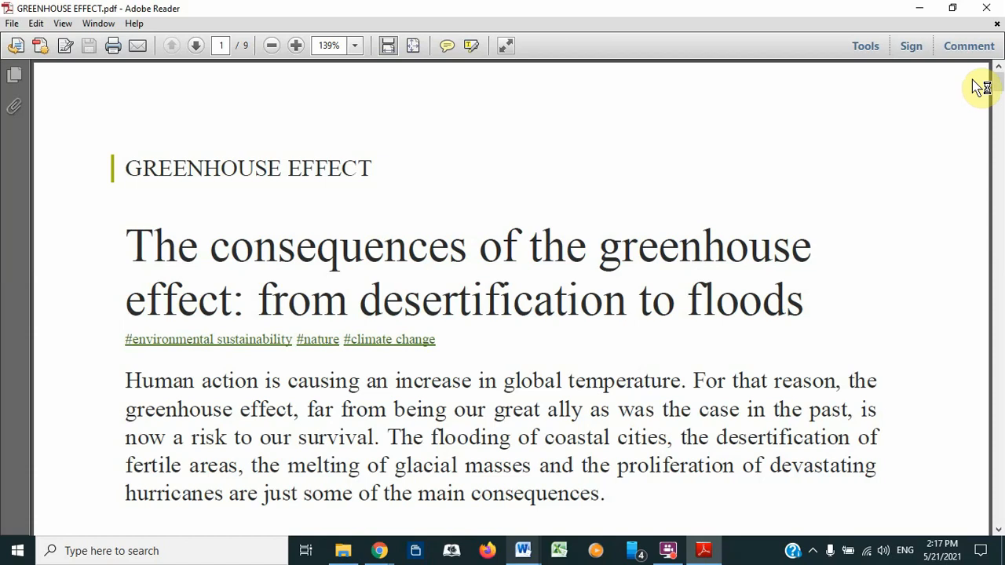
pyautogui.moveTo(977, 88)
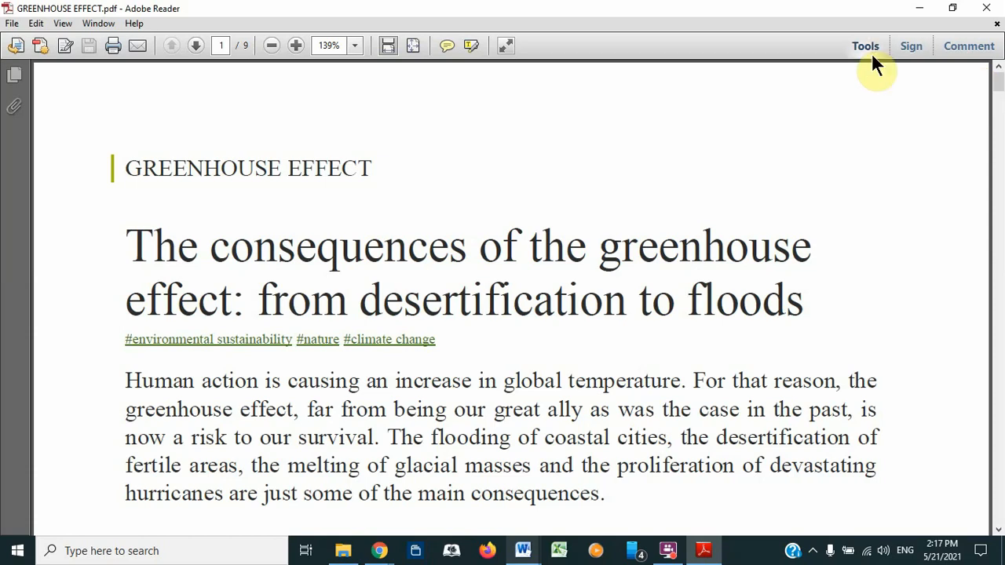
pyautogui.moveTo(981, 110)
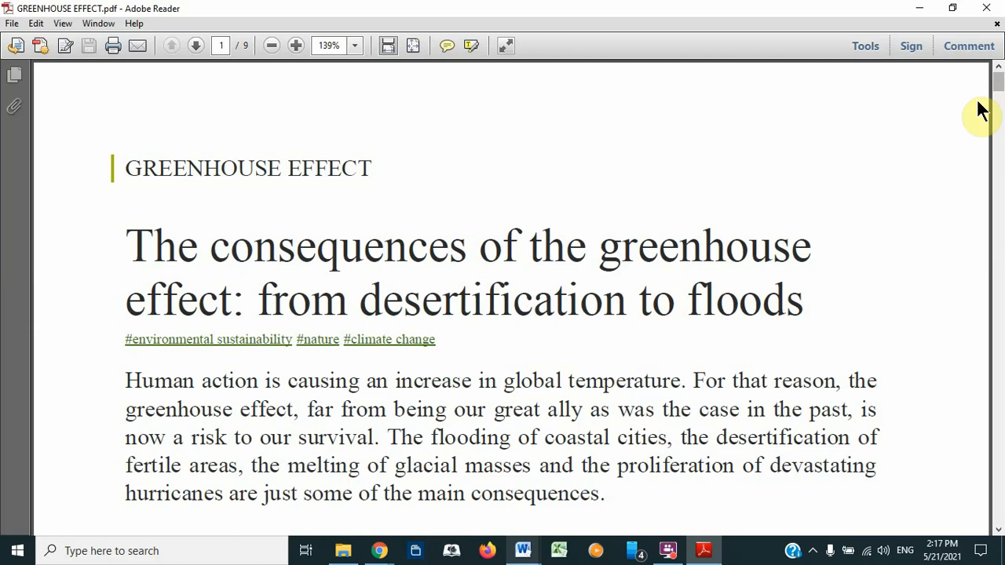
pyautogui.moveTo(994, 94)
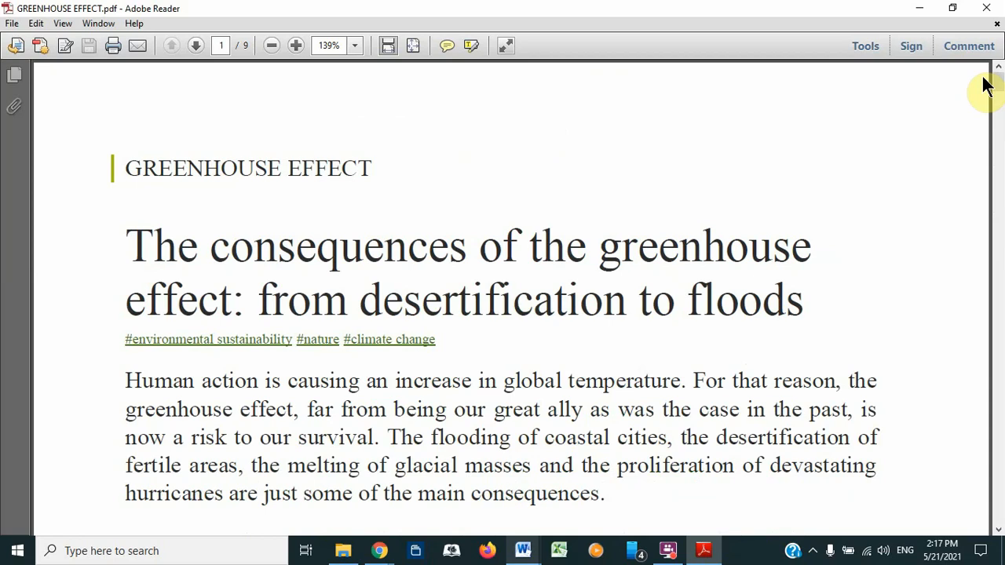
pyautogui.moveTo(965, 149)
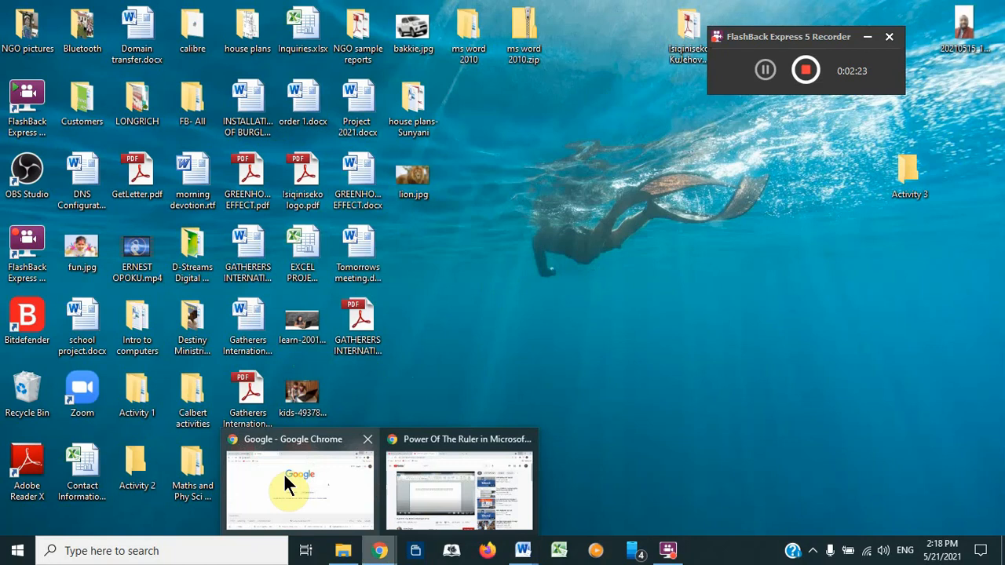
pyautogui.click(300, 487)
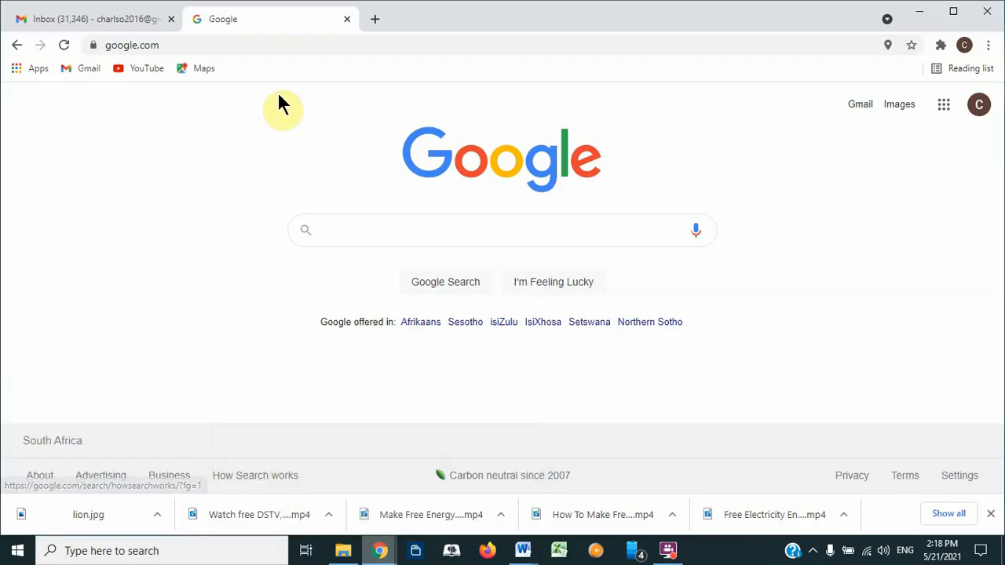
pyautogui.moveTo(203, 55)
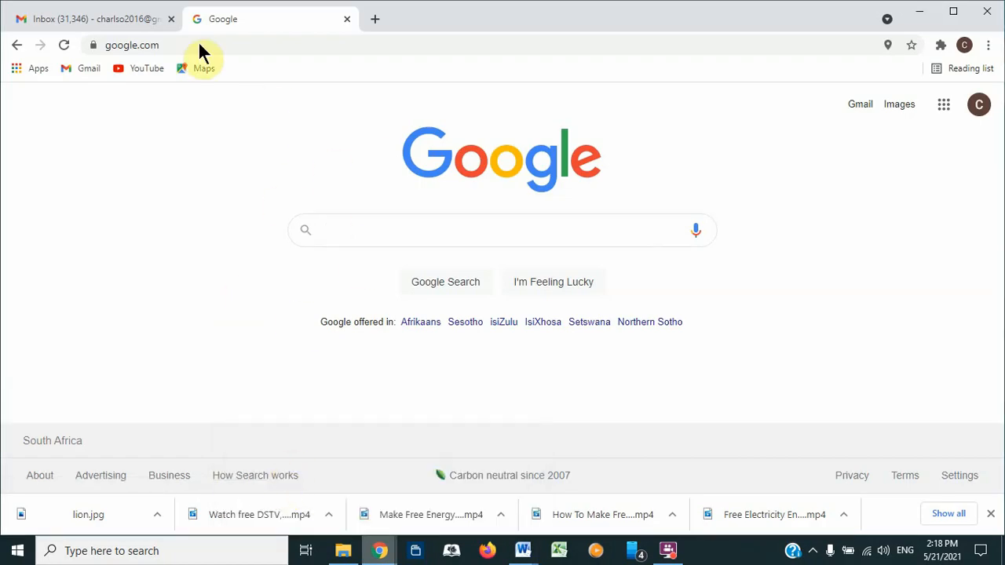
pyautogui.click(131, 45)
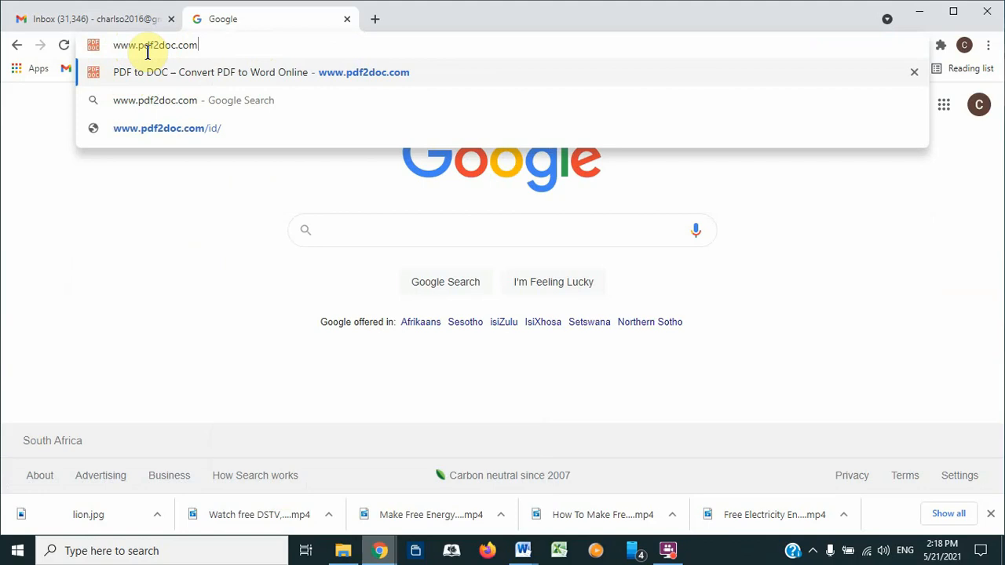
pyautogui.moveTo(157, 65)
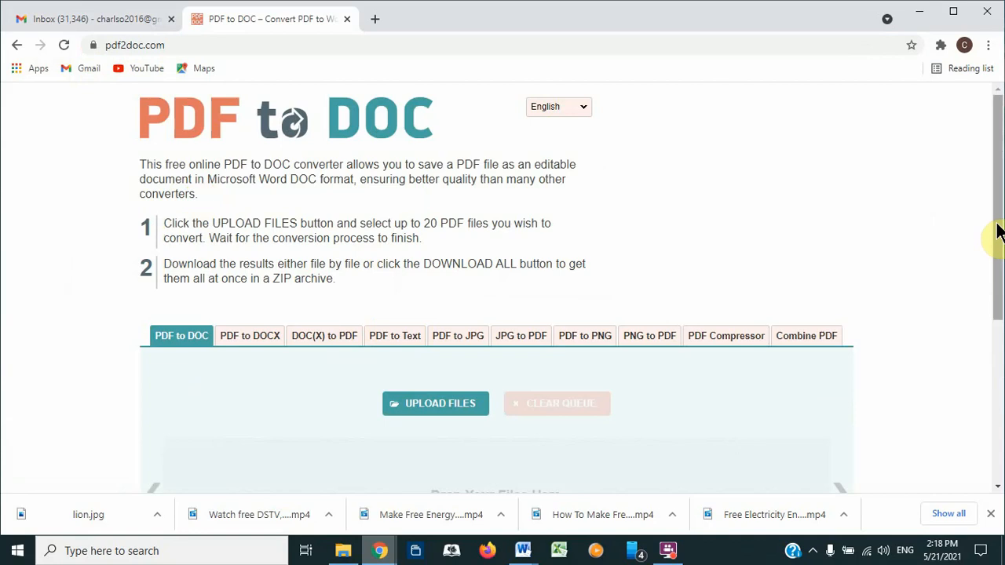
pyautogui.scroll(-3)
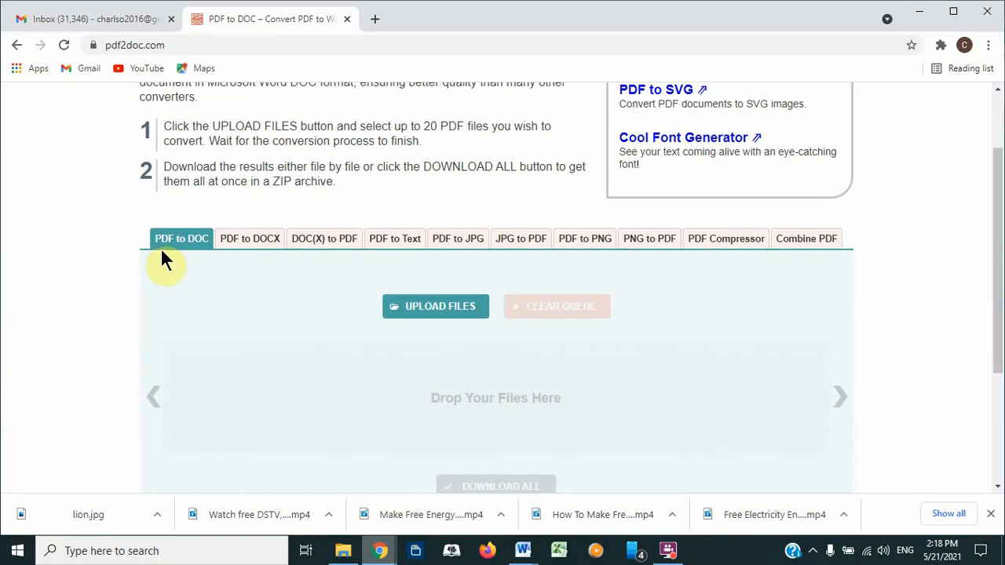
pyautogui.moveTo(182, 271)
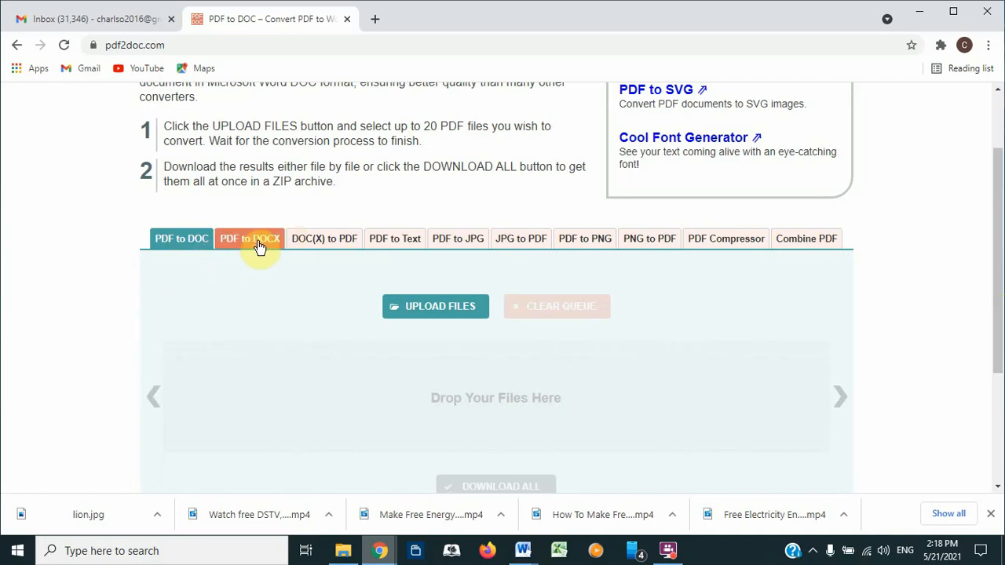
pyautogui.moveTo(248, 250)
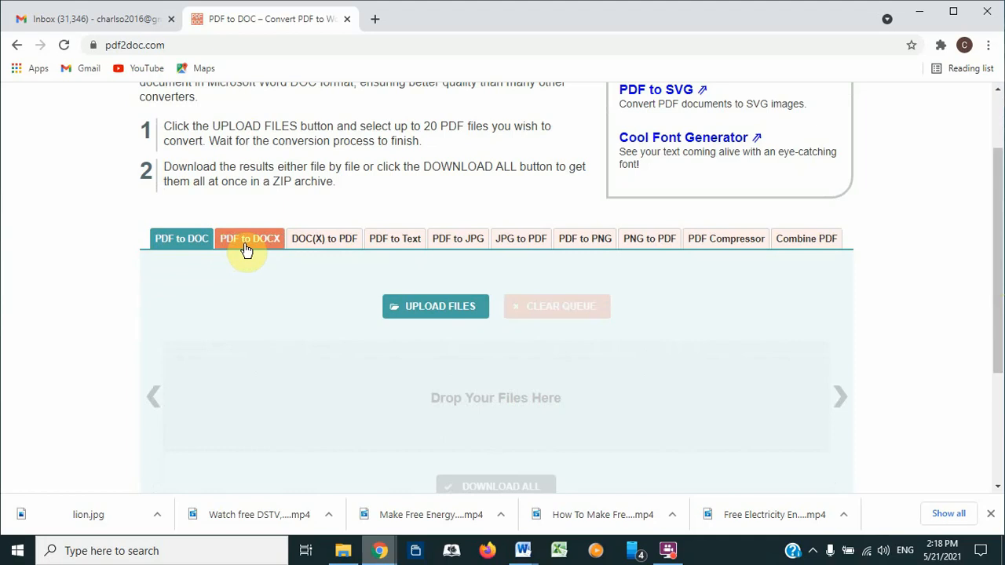
pyautogui.click(249, 239)
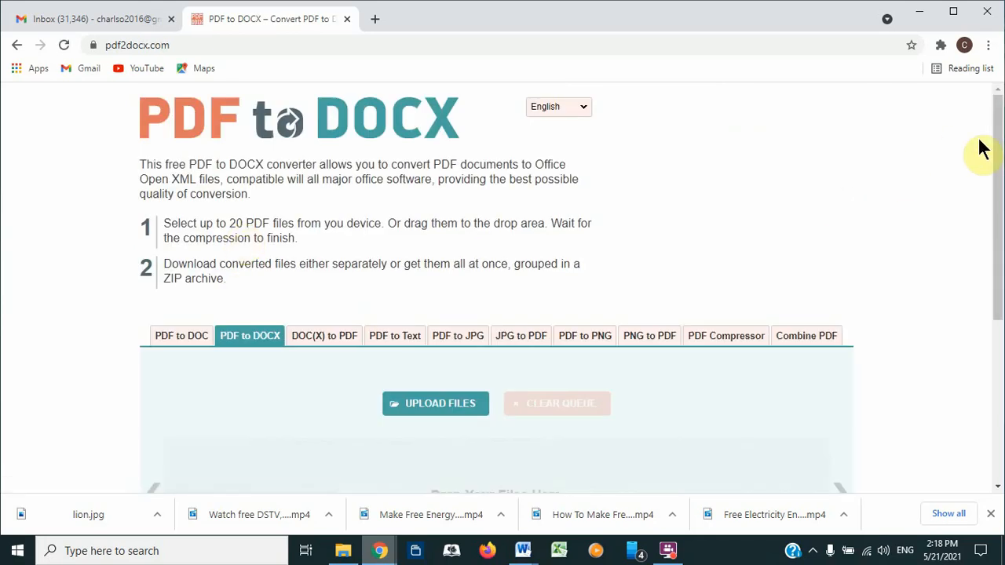
pyautogui.scroll(-3)
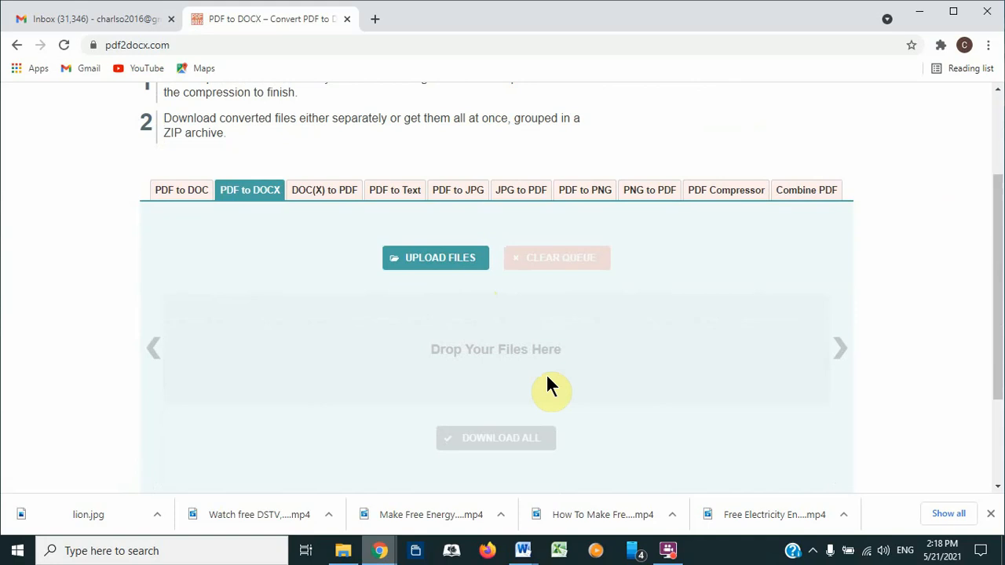
pyautogui.moveTo(476, 350)
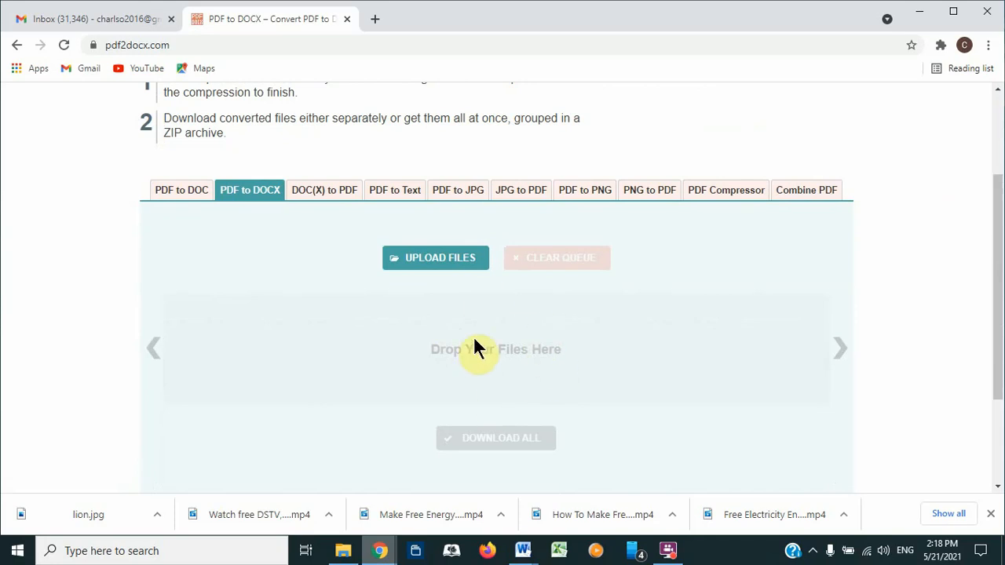
pyautogui.moveTo(652, 413)
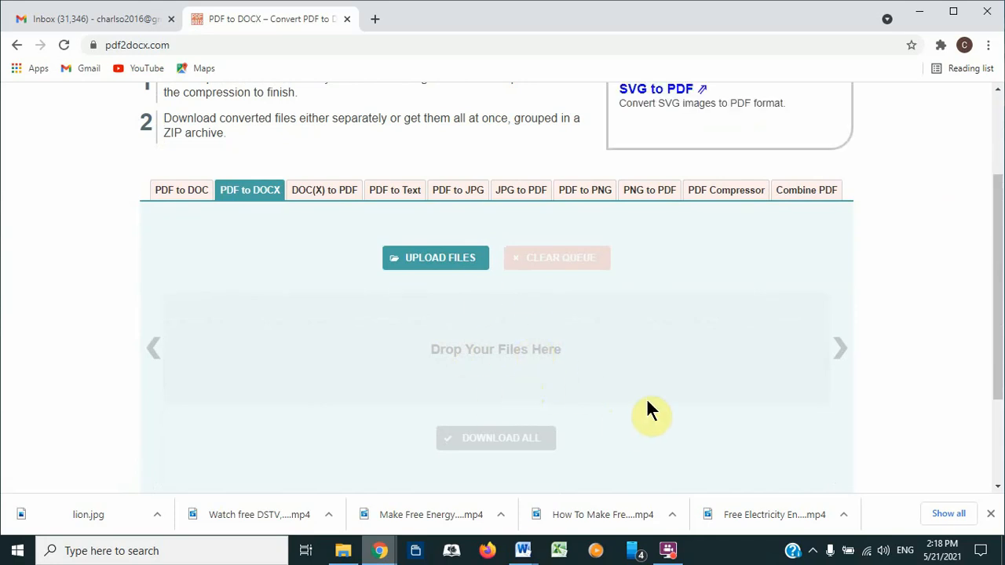
pyautogui.moveTo(468, 351)
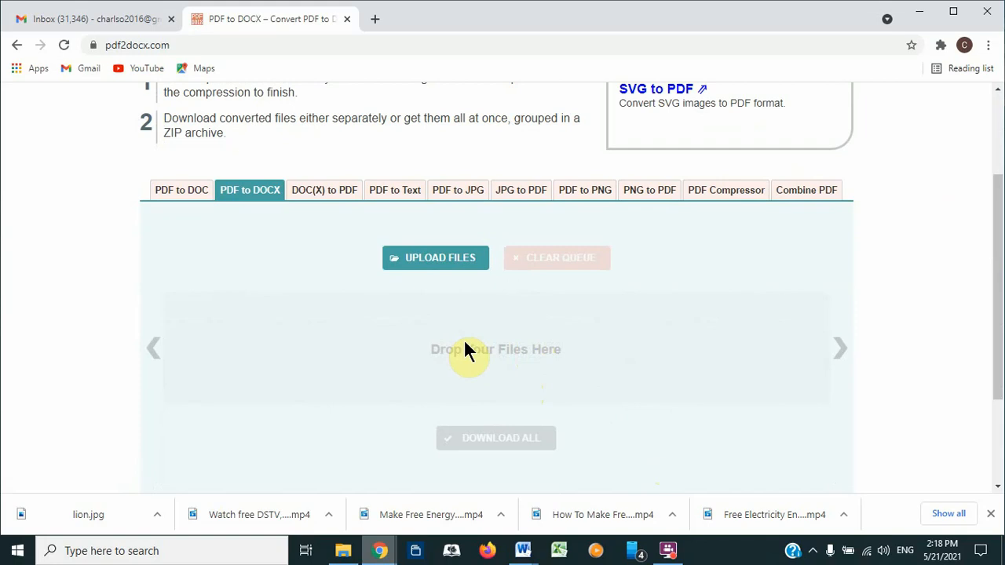
pyautogui.moveTo(436, 257)
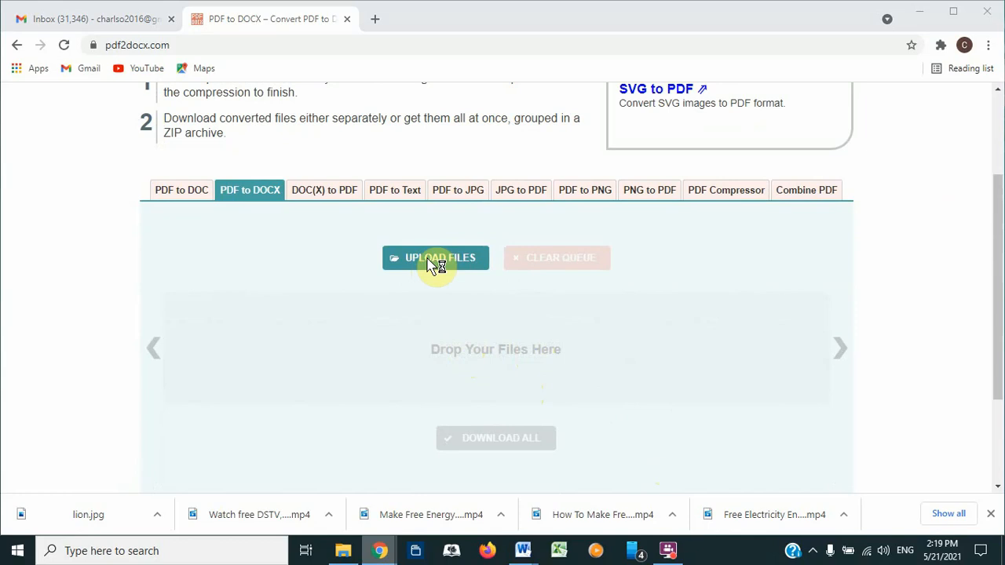
# Open the pdf2doc.com upload file picker and scroll its folder list
pyautogui.click(435, 258)
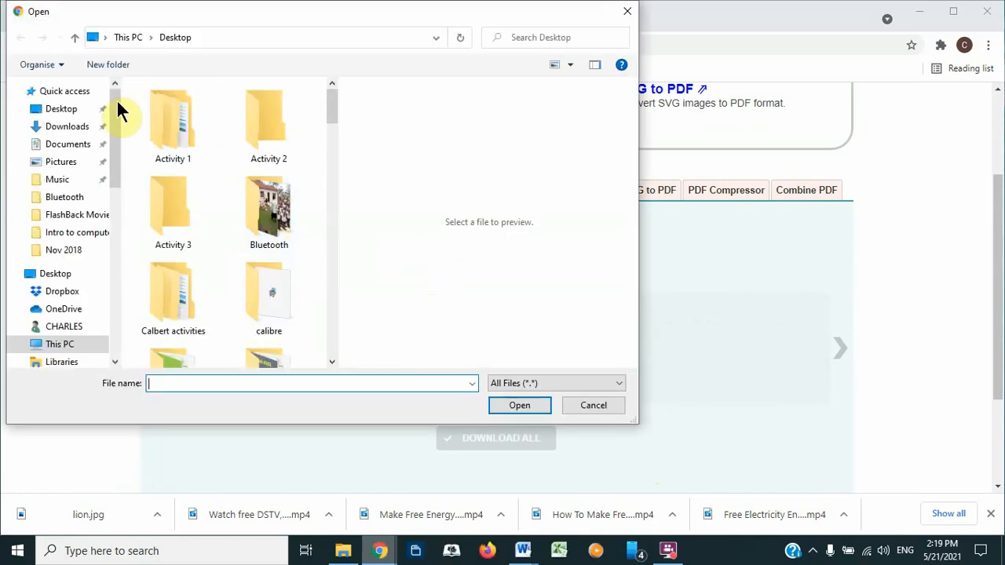
pyautogui.click(173, 126)
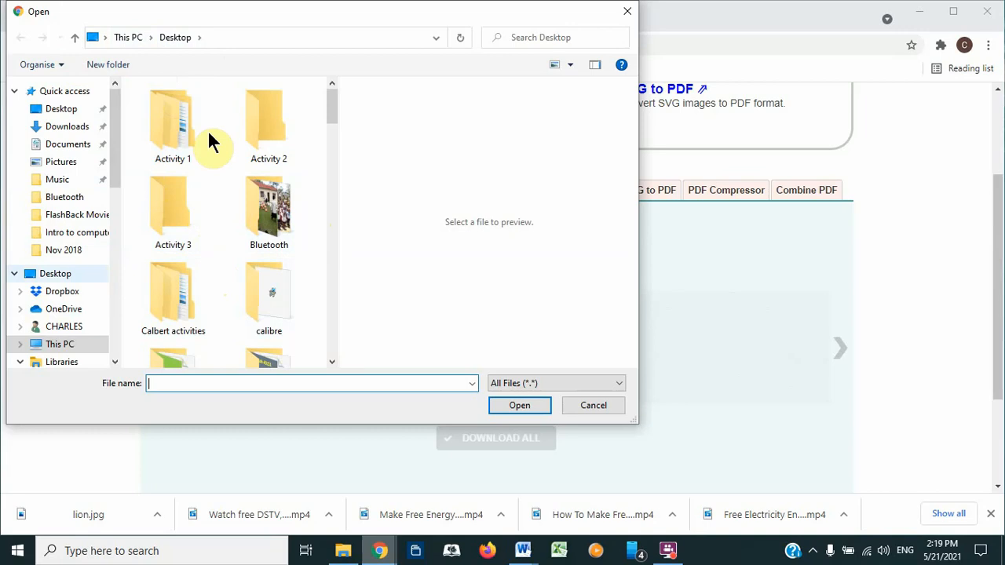
pyautogui.scroll(-3)
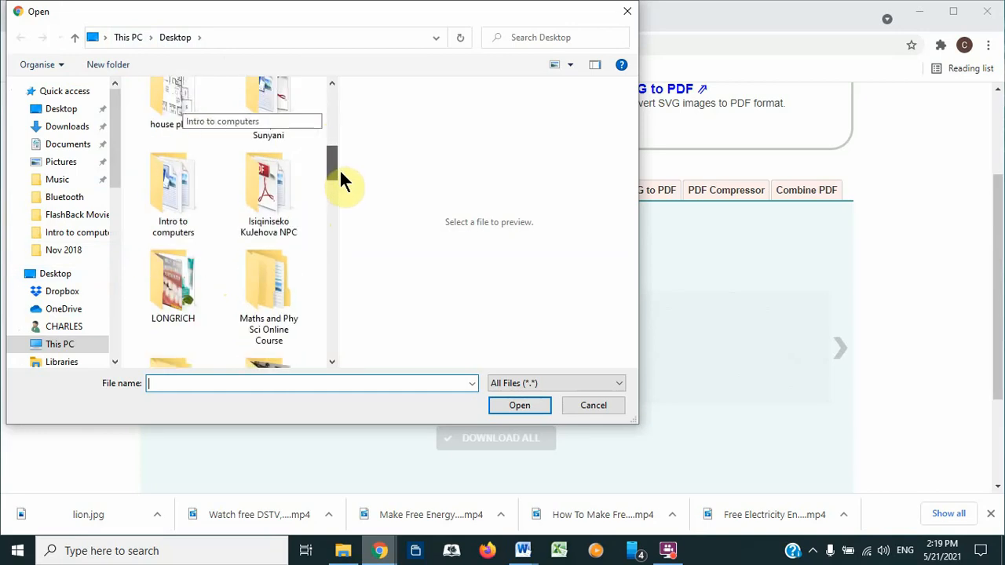
pyautogui.scroll(-3)
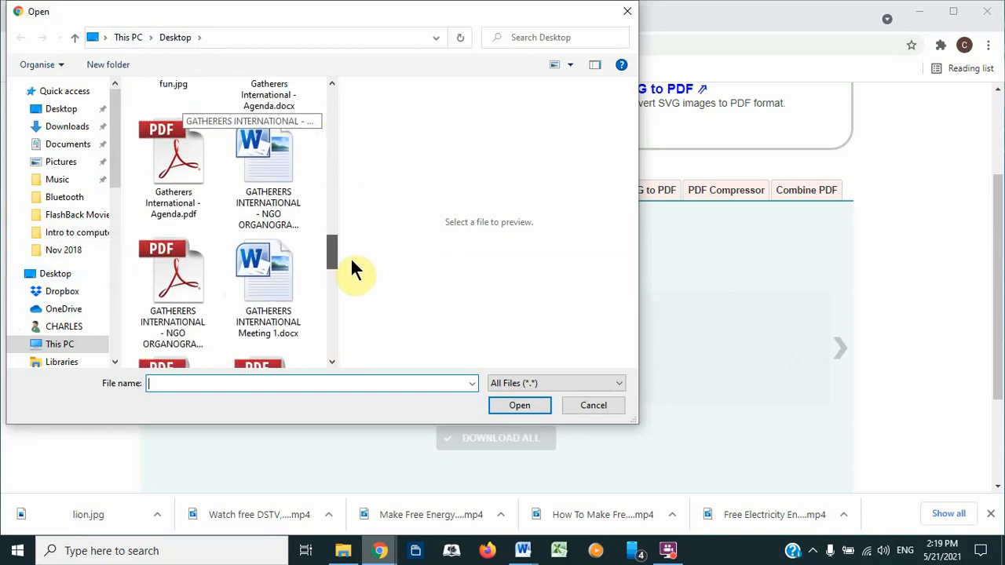
pyautogui.scroll(-3)
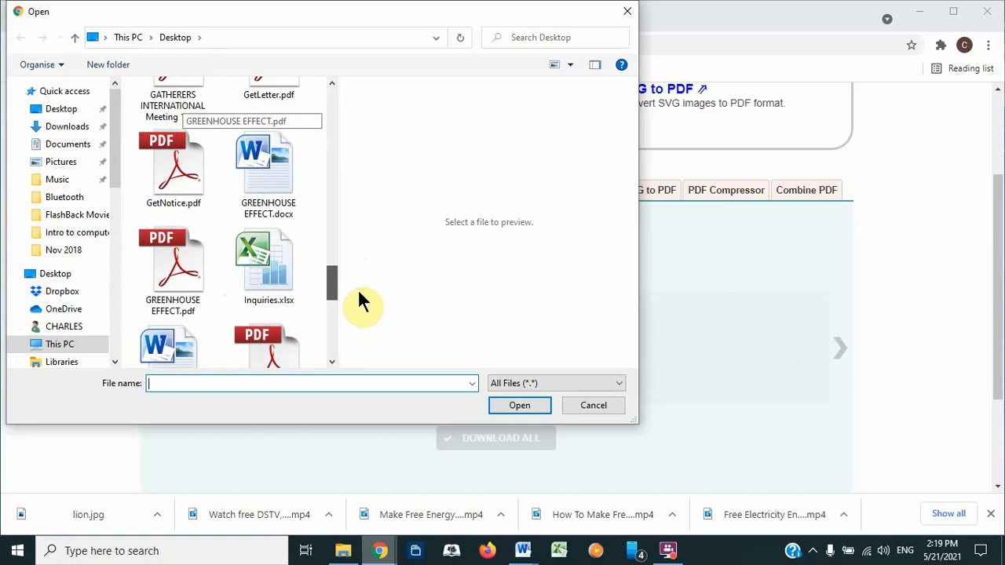
pyautogui.scroll(-3)
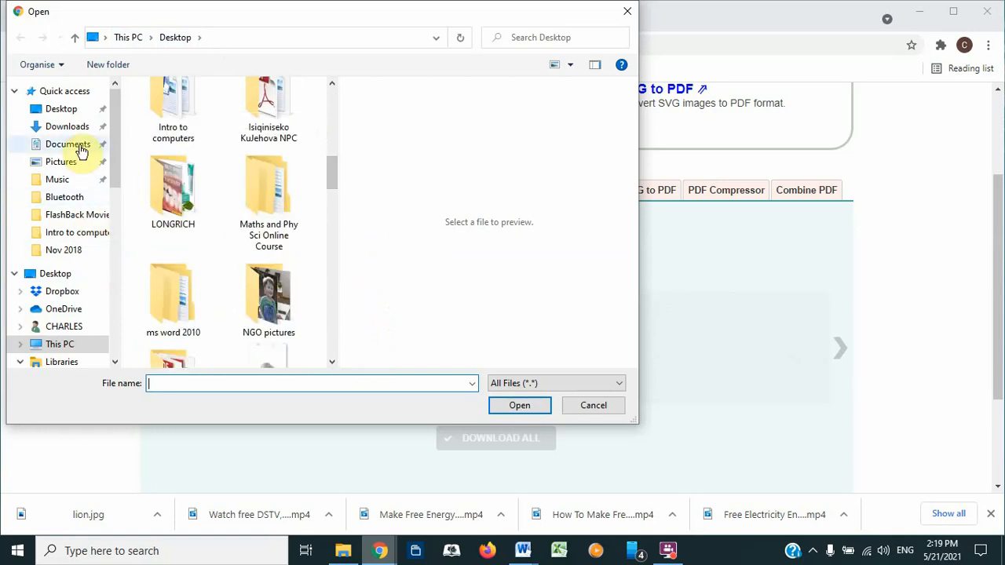
# Upload the Mathematics P1 memo PDF from Documents > Archive- School > 2018 March
pyautogui.click(69, 144)
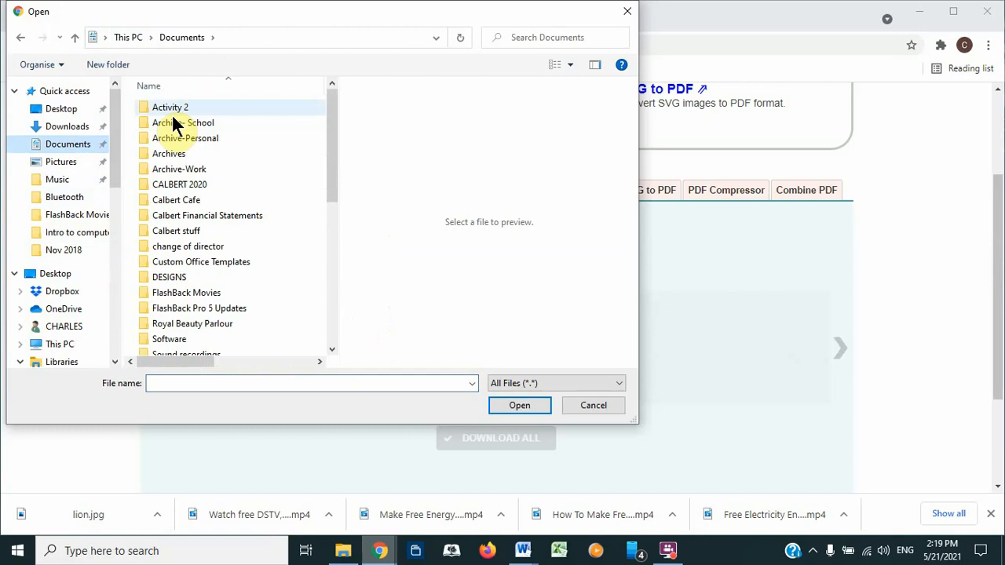
pyautogui.doubleClick(183, 122)
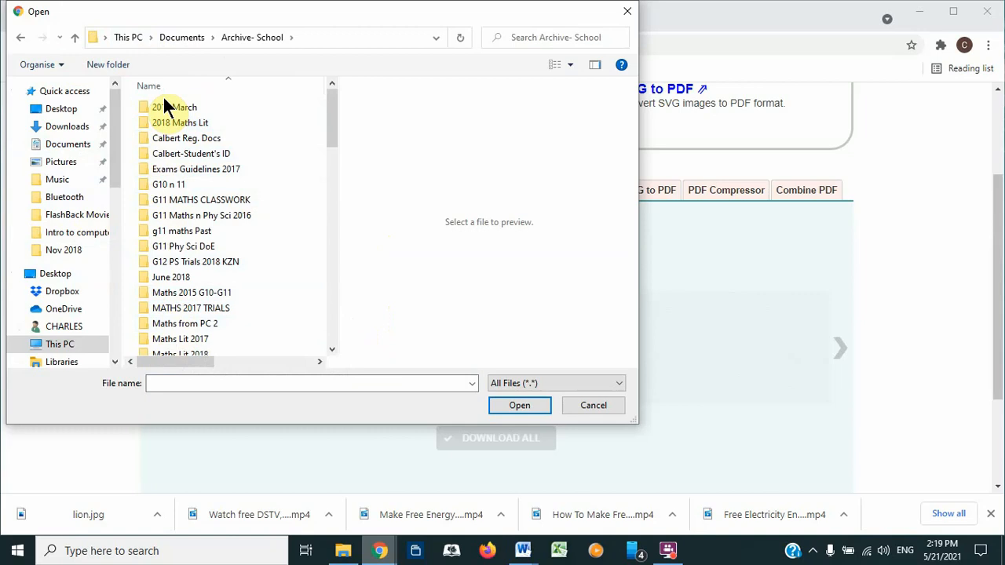
pyautogui.click(174, 107)
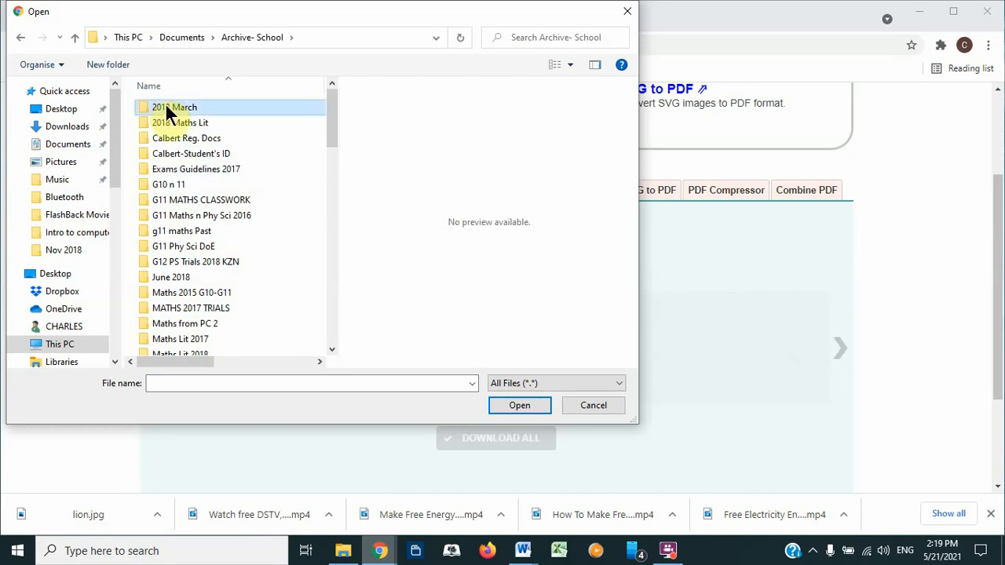
pyautogui.doubleClick(174, 107)
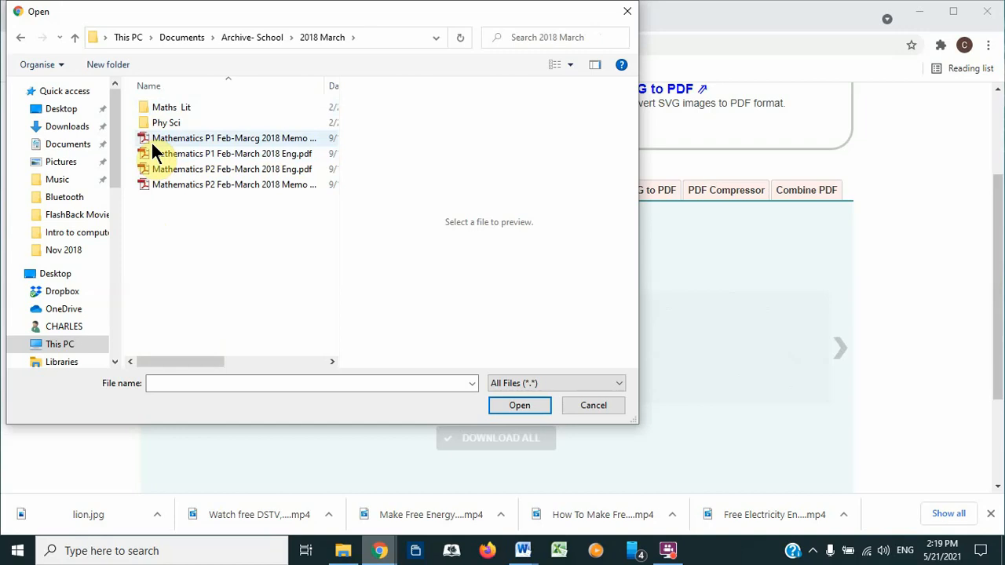
pyautogui.click(233, 138)
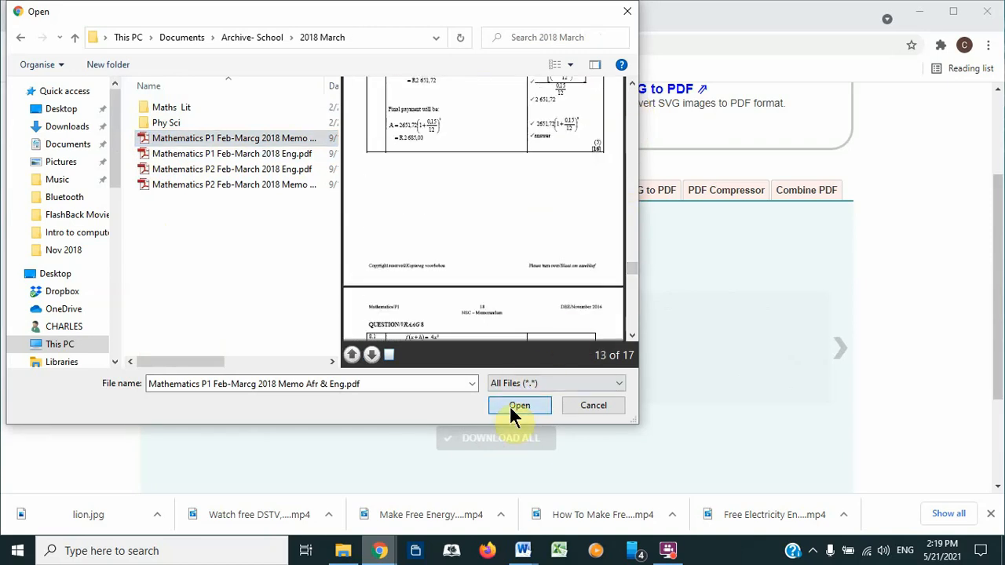
pyautogui.click(519, 406)
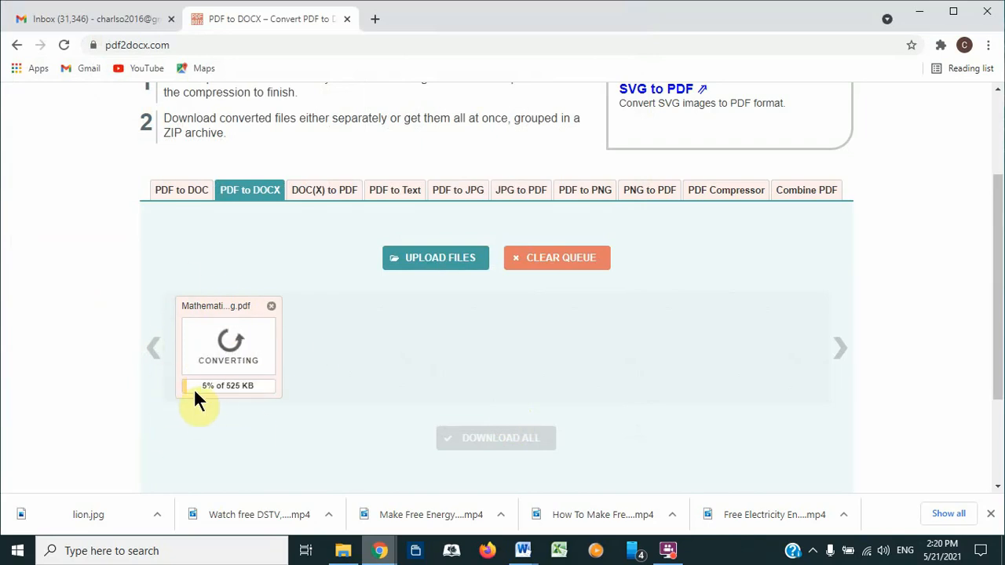
pyautogui.moveTo(223, 404)
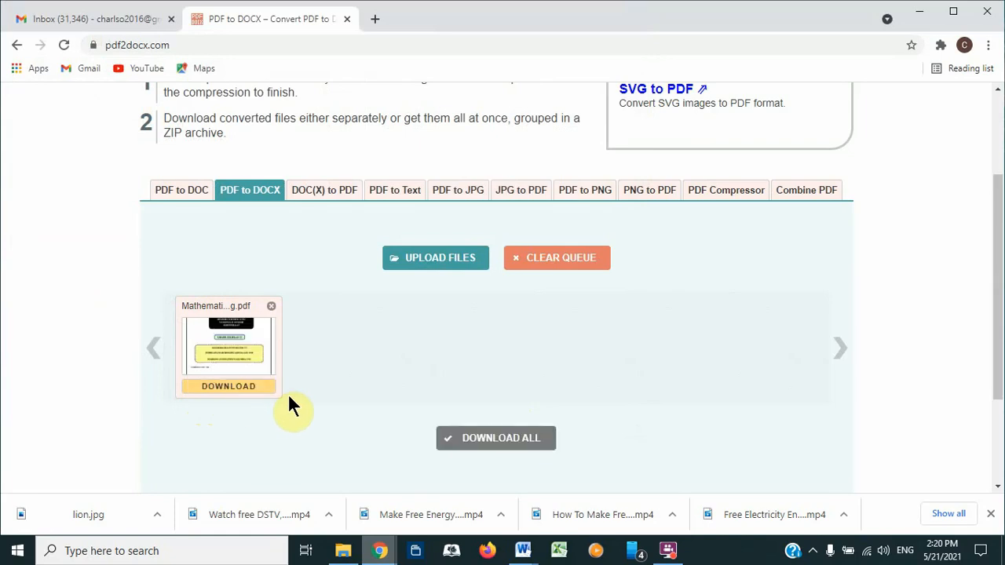
pyautogui.moveTo(208, 444)
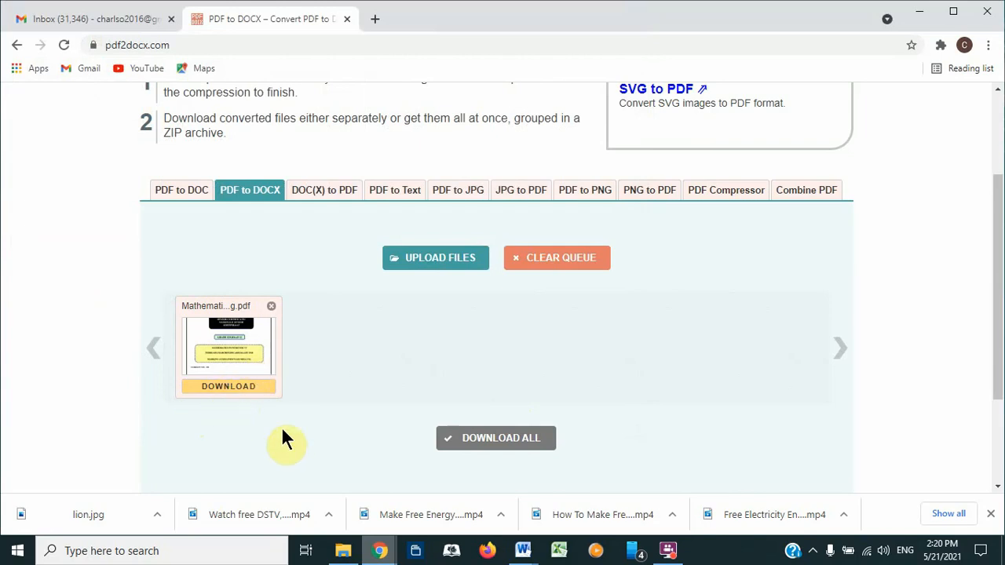
pyautogui.moveTo(233, 396)
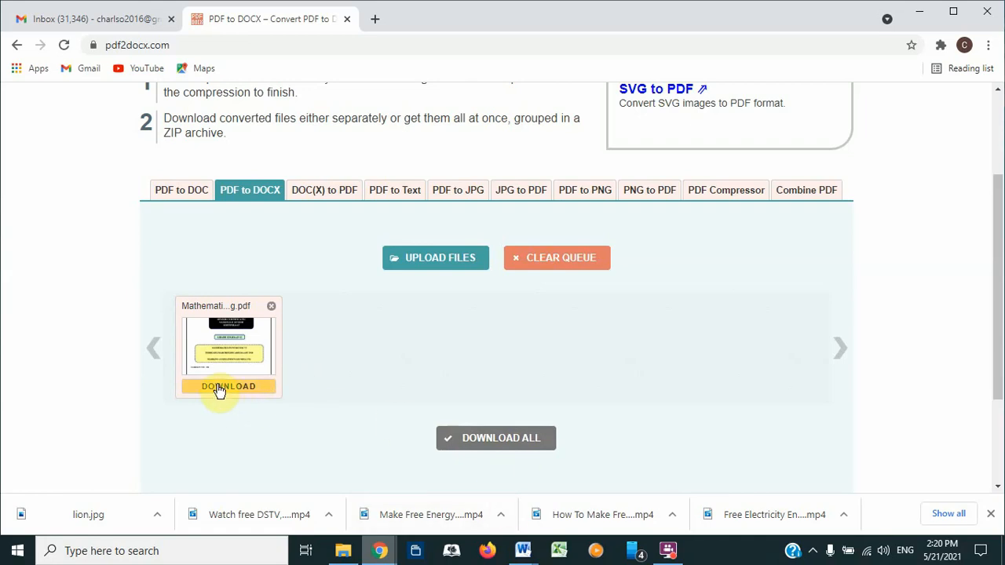
# Download the converted Mathematics P1 memo DOCX from under its thumbnail
pyautogui.click(229, 387)
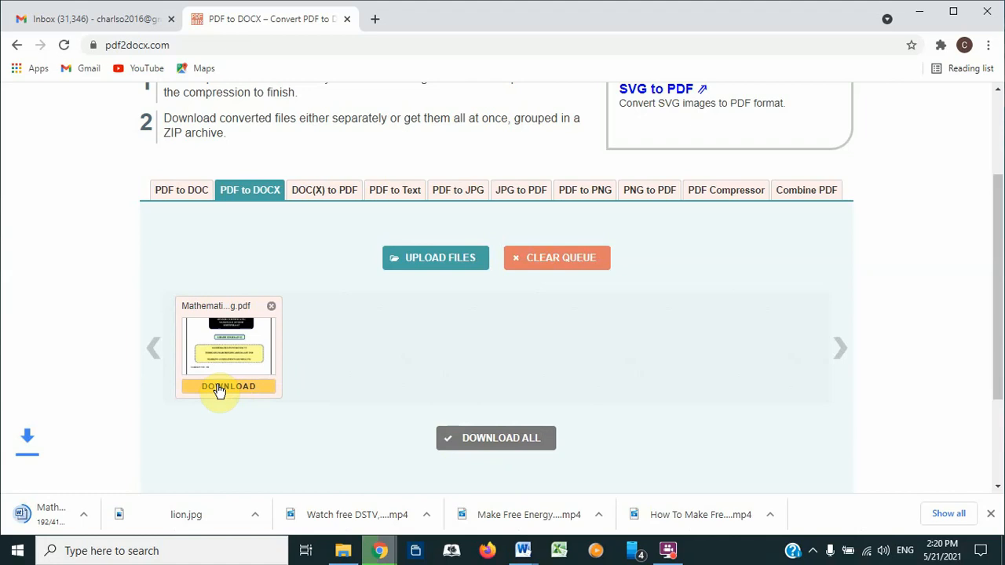
pyautogui.click(229, 386)
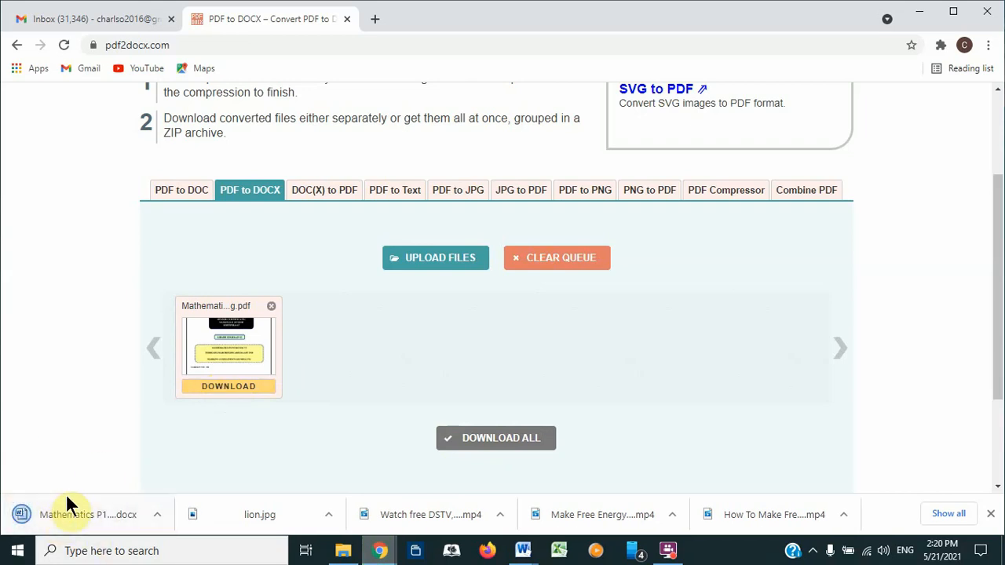
pyautogui.moveTo(271, 429)
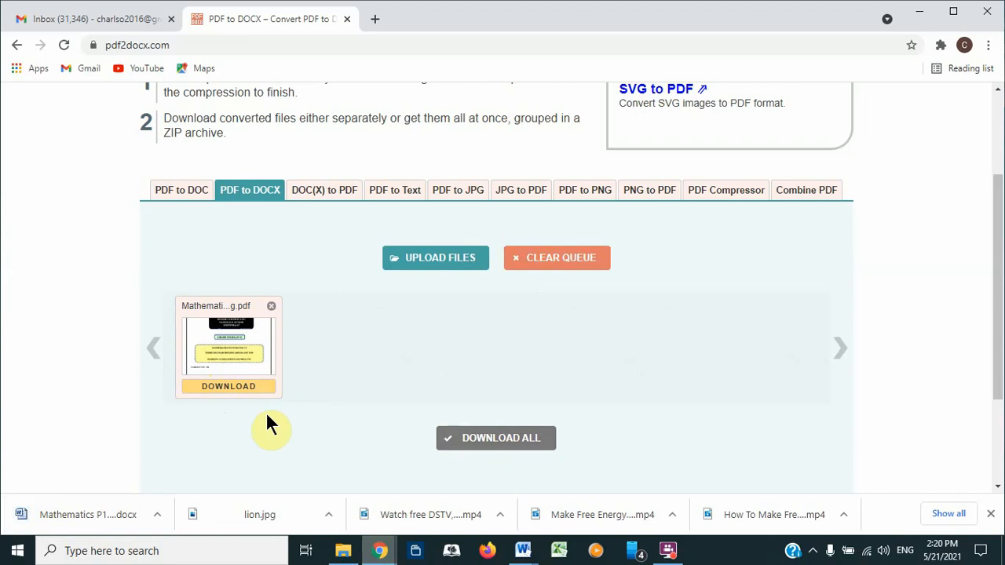
pyautogui.moveTo(301, 431)
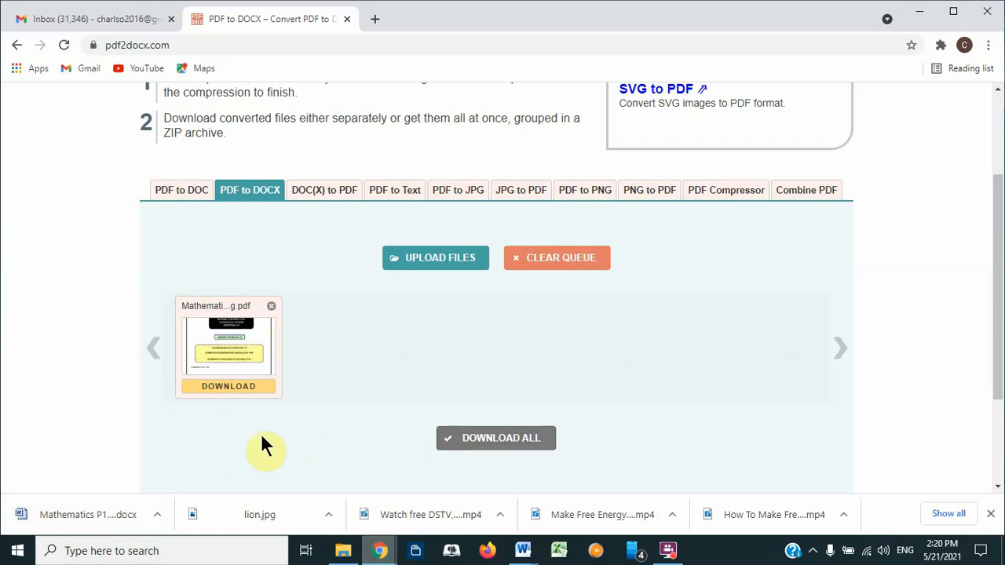
pyautogui.moveTo(922, 16)
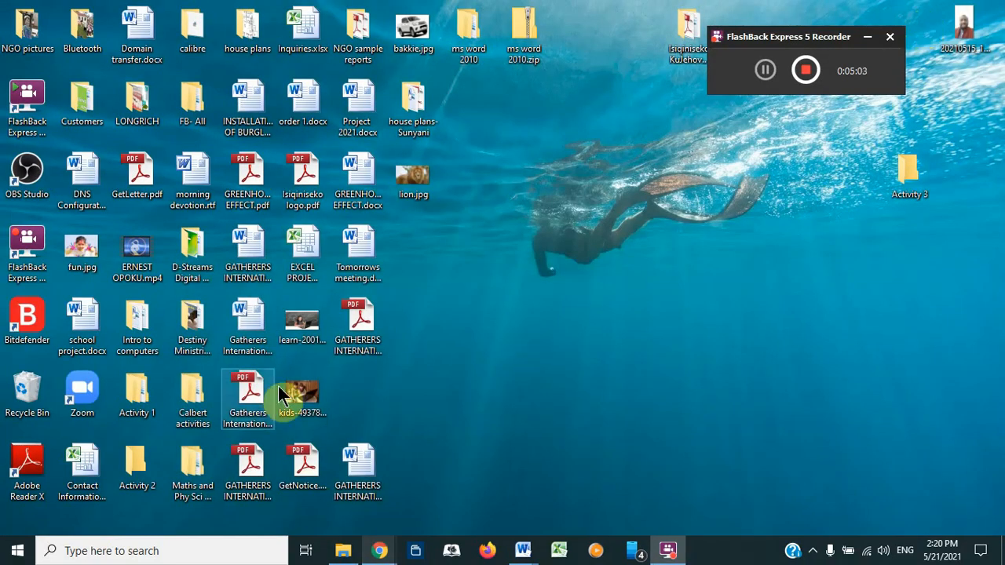
# Open File Explorer's Downloads folder and select the Mathematics P1 Feb-March 2018 Memo DOCX
pyautogui.click(343, 551)
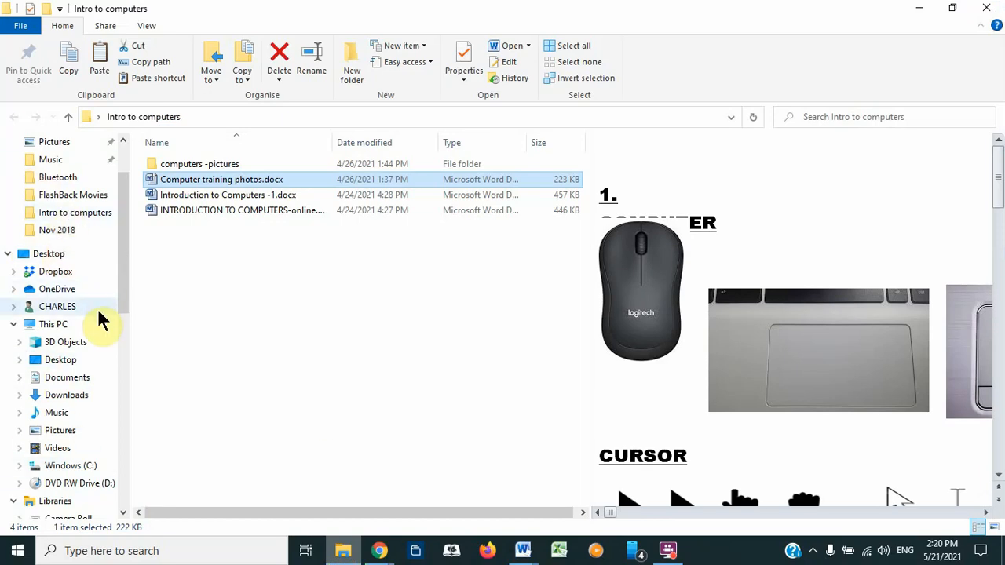
pyautogui.moveTo(59, 412)
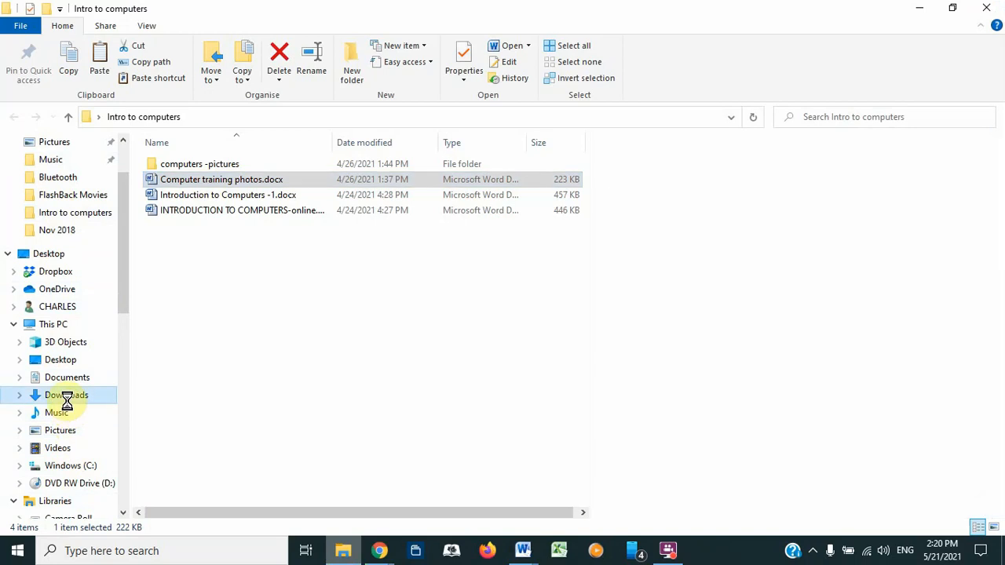
pyautogui.click(67, 395)
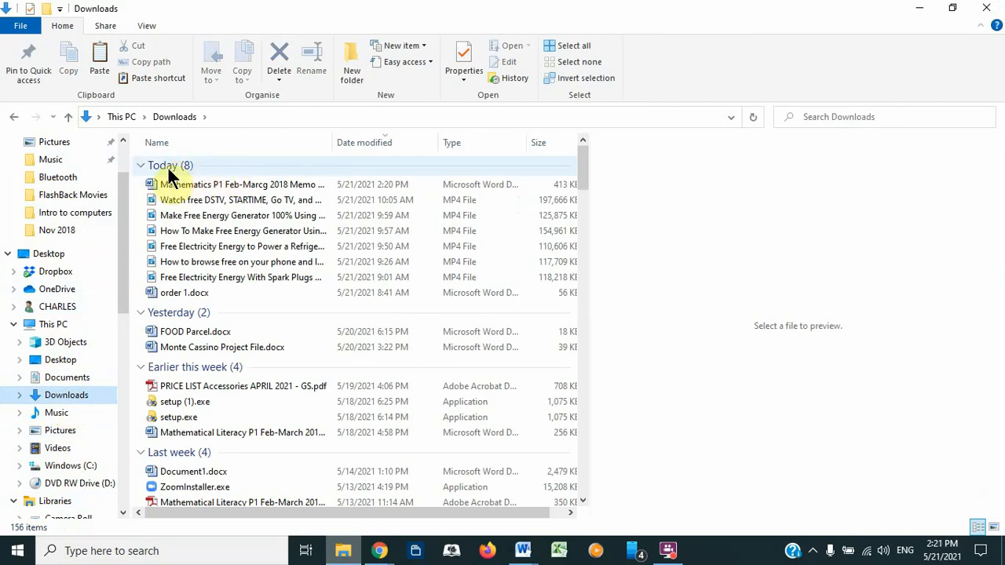
pyautogui.moveTo(202, 324)
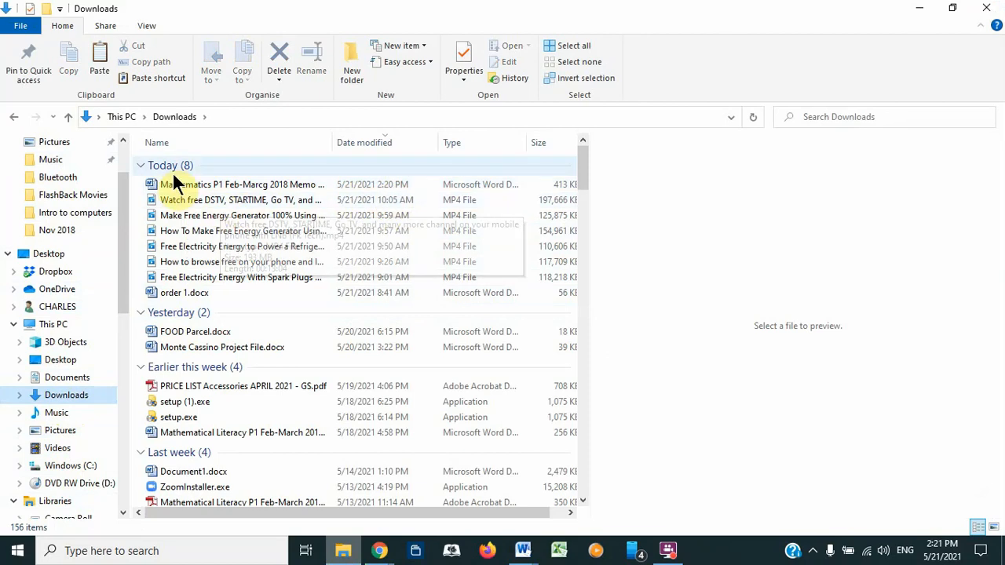
pyautogui.moveTo(151, 200)
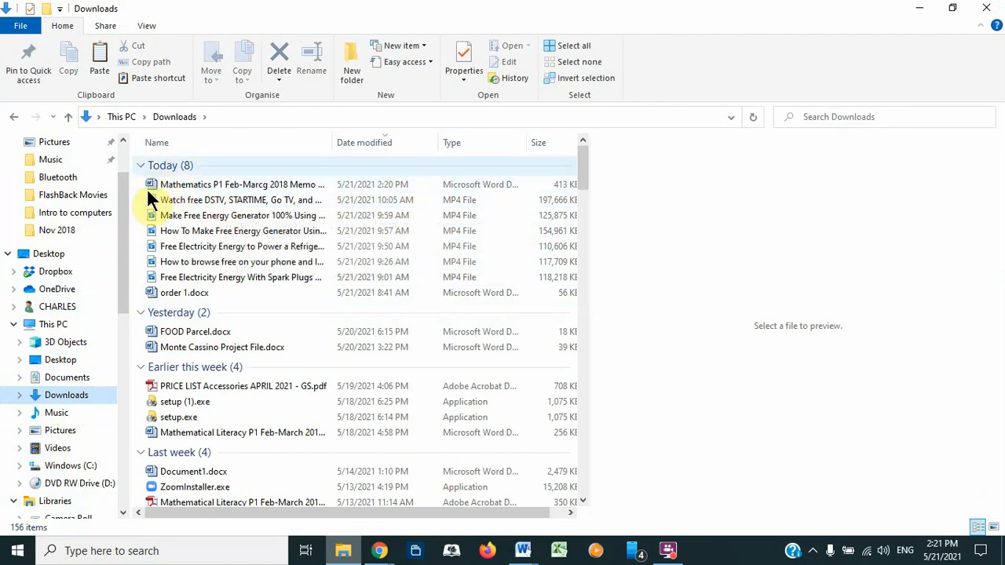
pyautogui.click(242, 184)
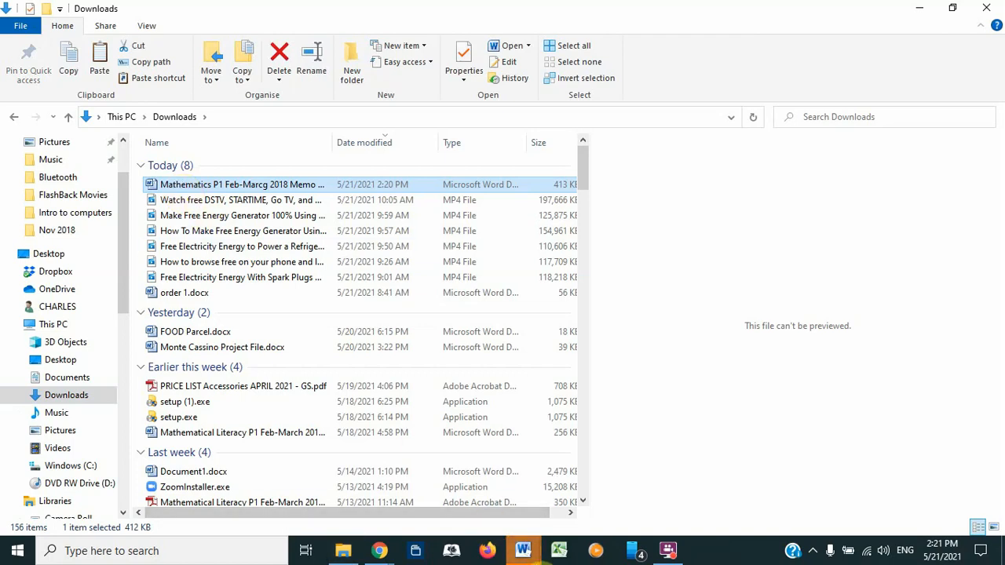
pyautogui.moveTo(523, 550)
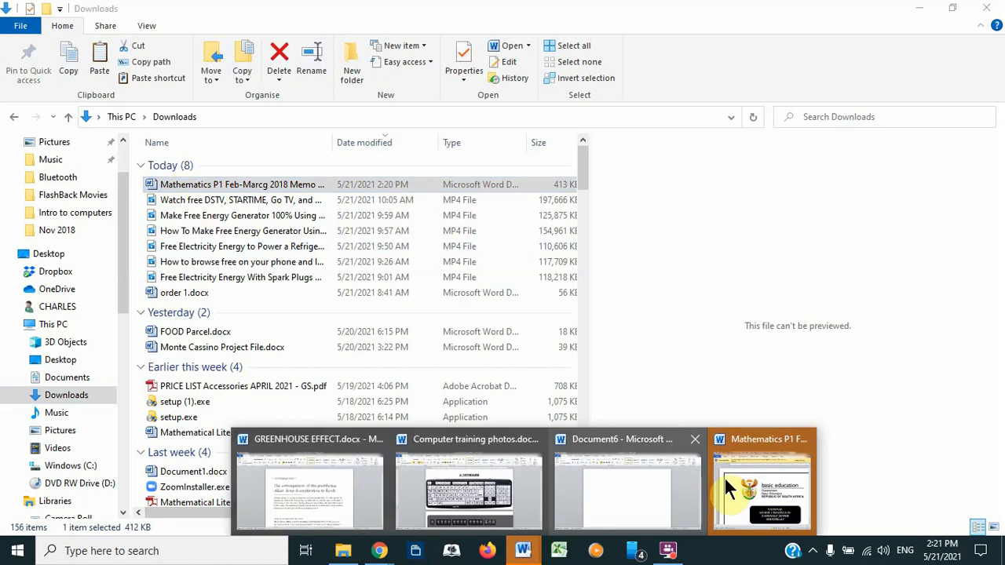
# Bring the memo document forward, maximize it, and enable editing
pyautogui.click(761, 483)
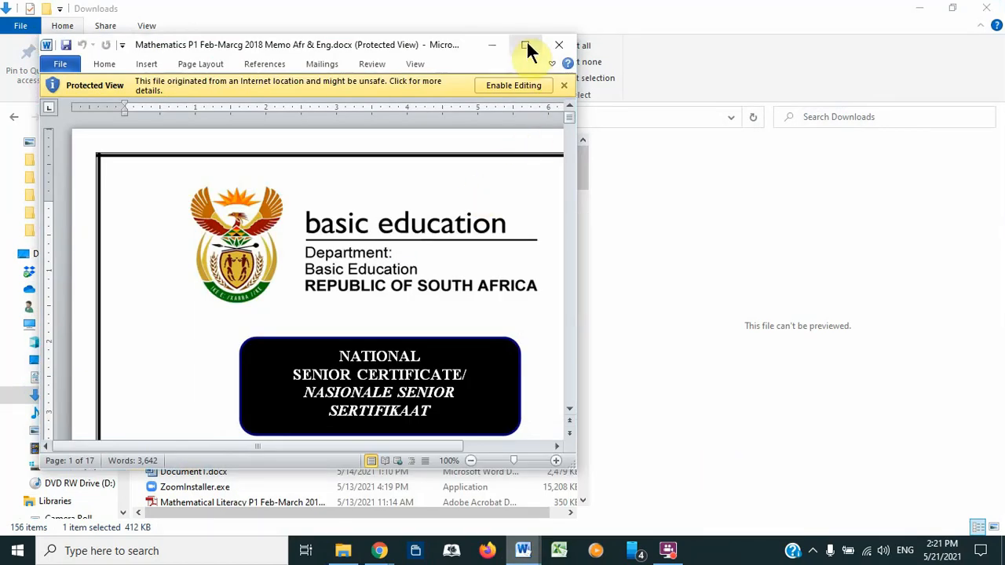
pyautogui.click(526, 44)
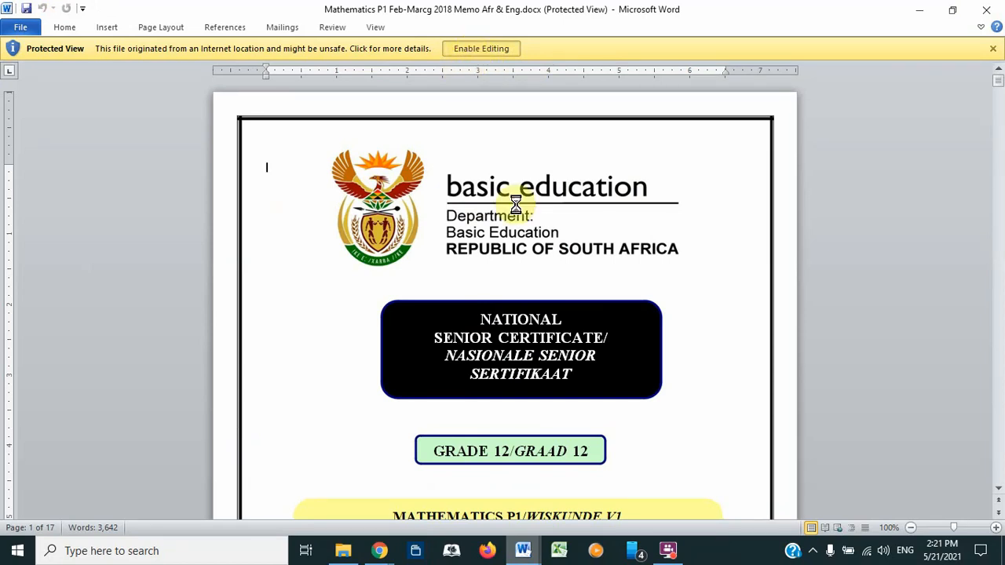
pyautogui.click(482, 48)
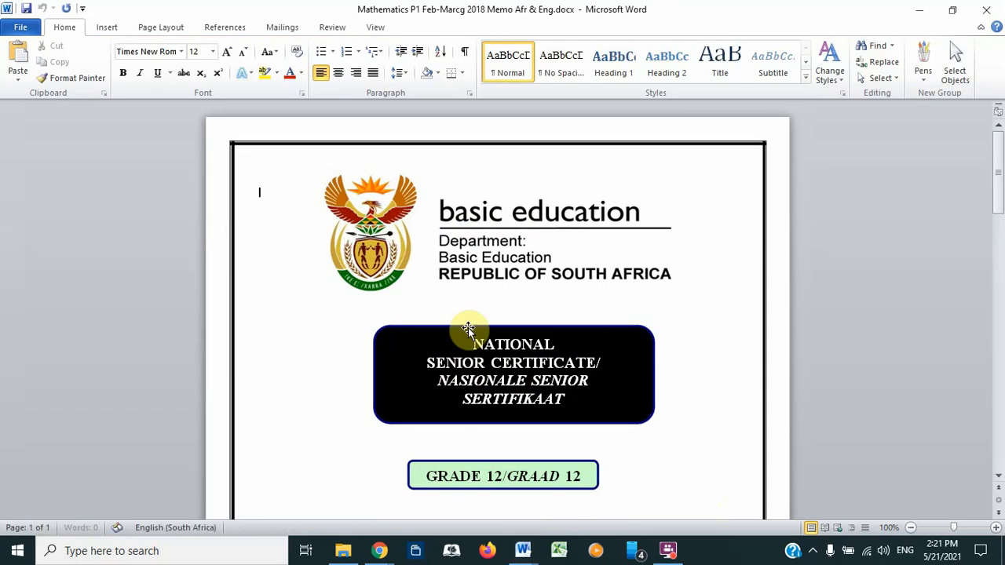
pyautogui.click(469, 330)
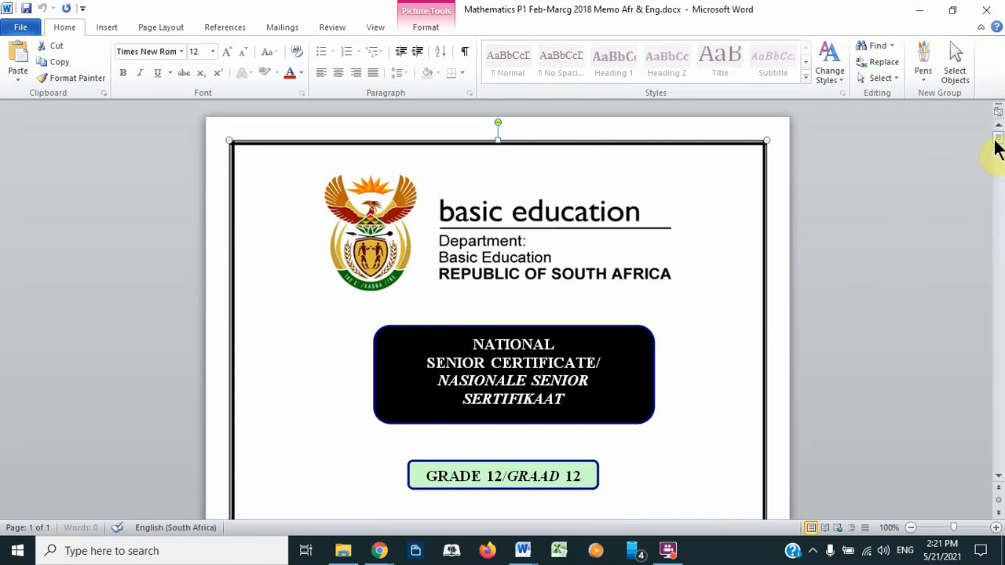
# Scroll through the memo down to Question 8 on page 13
pyautogui.scroll(-3)
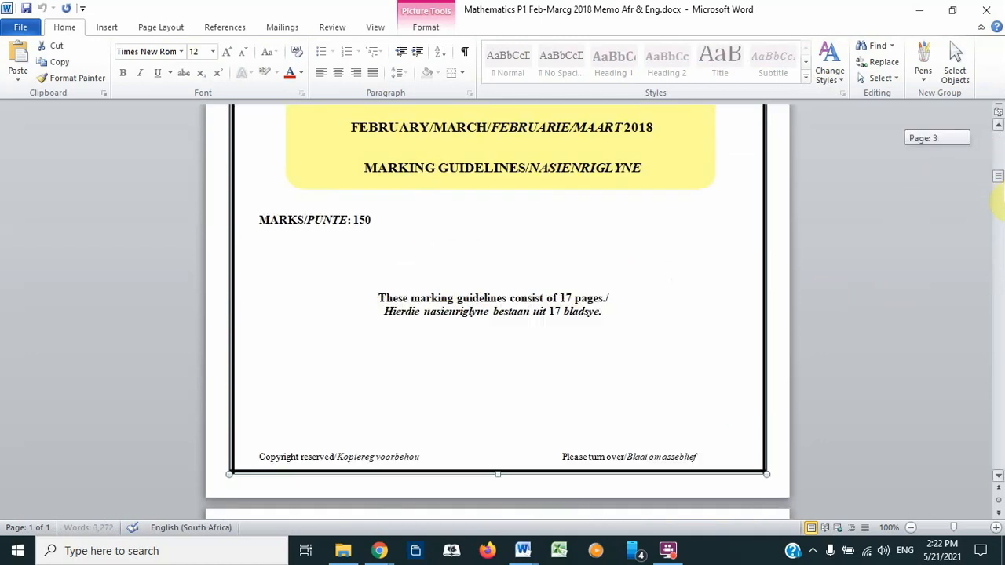
pyautogui.scroll(-3)
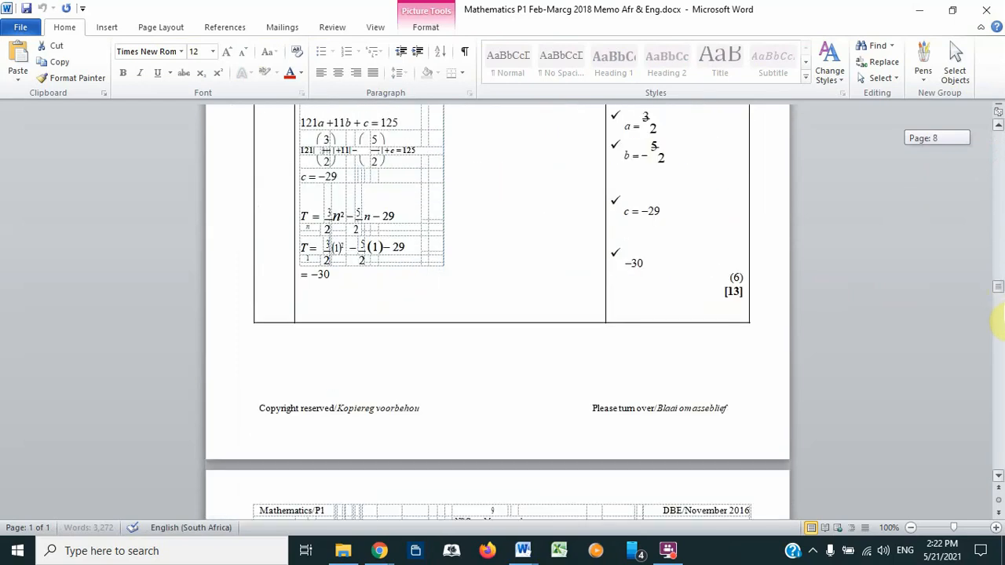
pyautogui.scroll(-3)
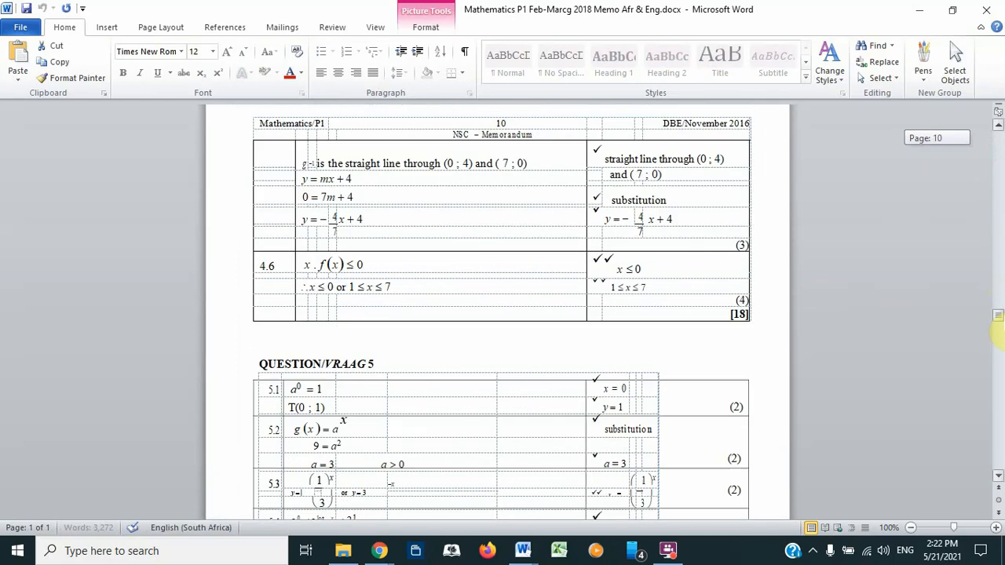
pyautogui.scroll(-3)
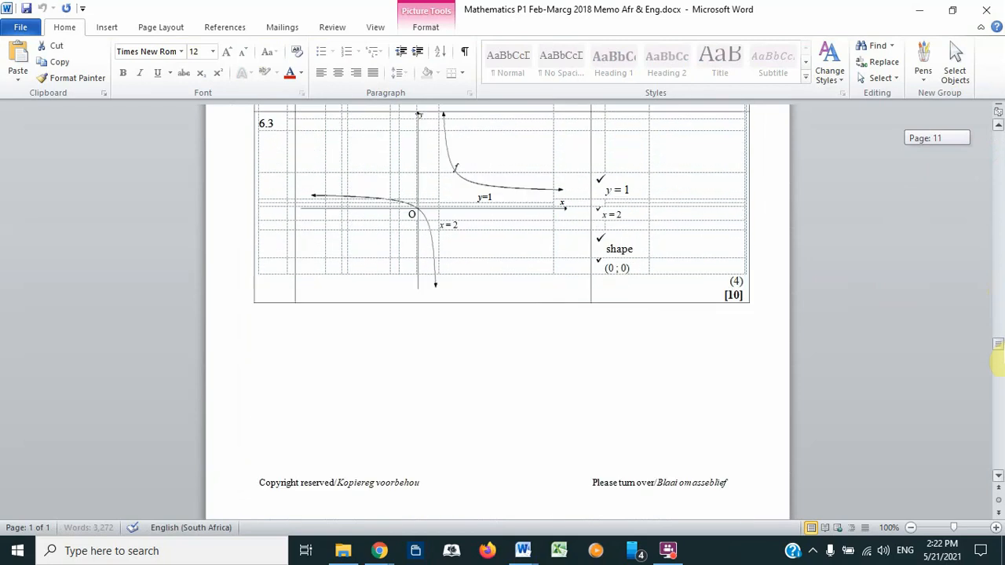
pyautogui.scroll(-3)
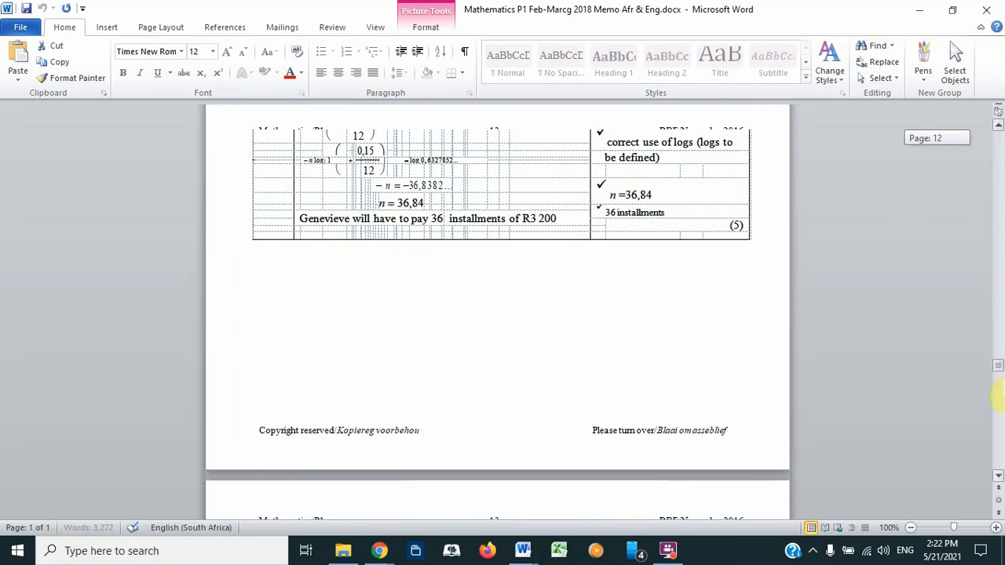
pyautogui.scroll(-3)
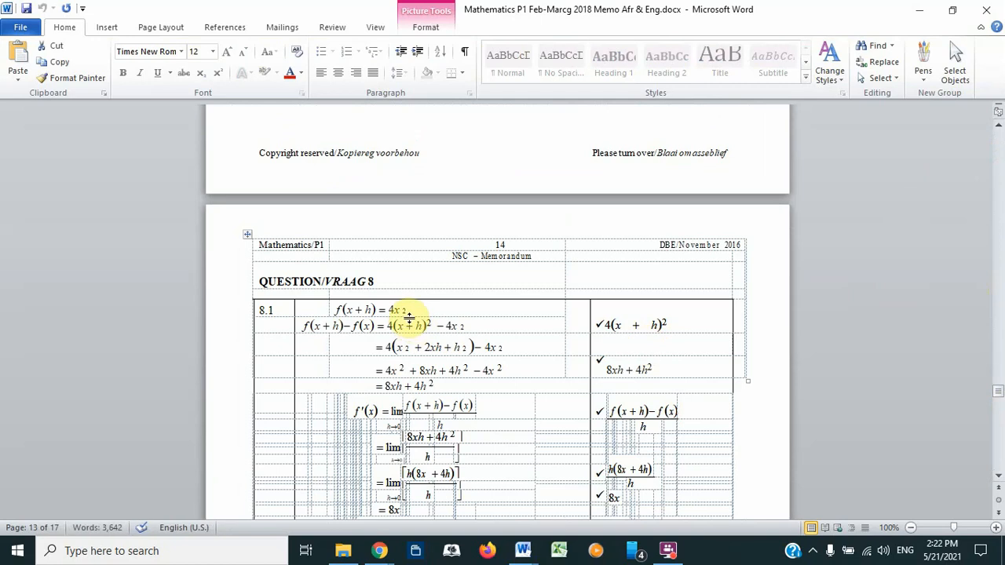
# Type test text 'Fgdv;;kv' into the left cell of the Question 8.1 row
pyautogui.click(404, 310)
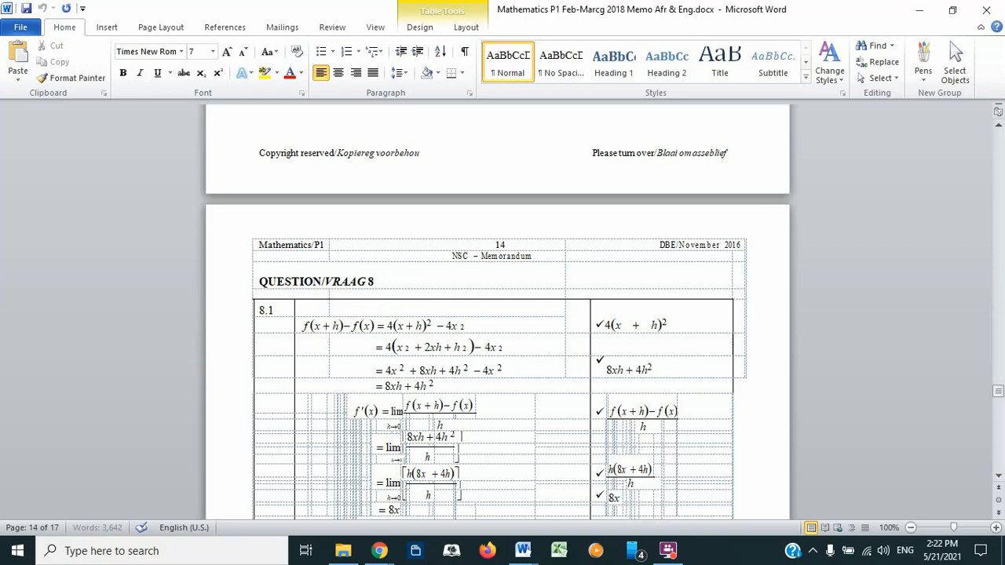
pyautogui.write('f')
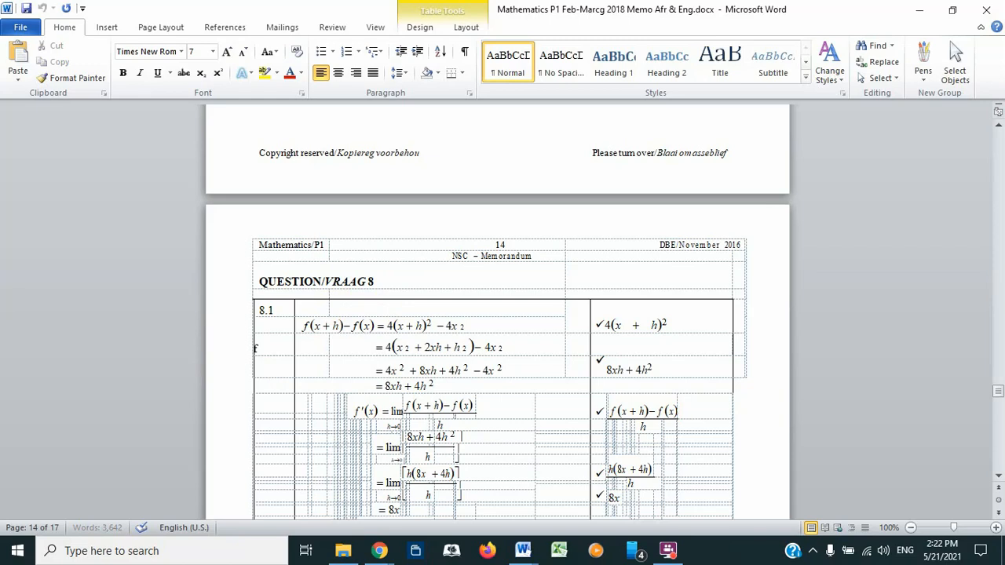
pyautogui.write('gdv;;kv')
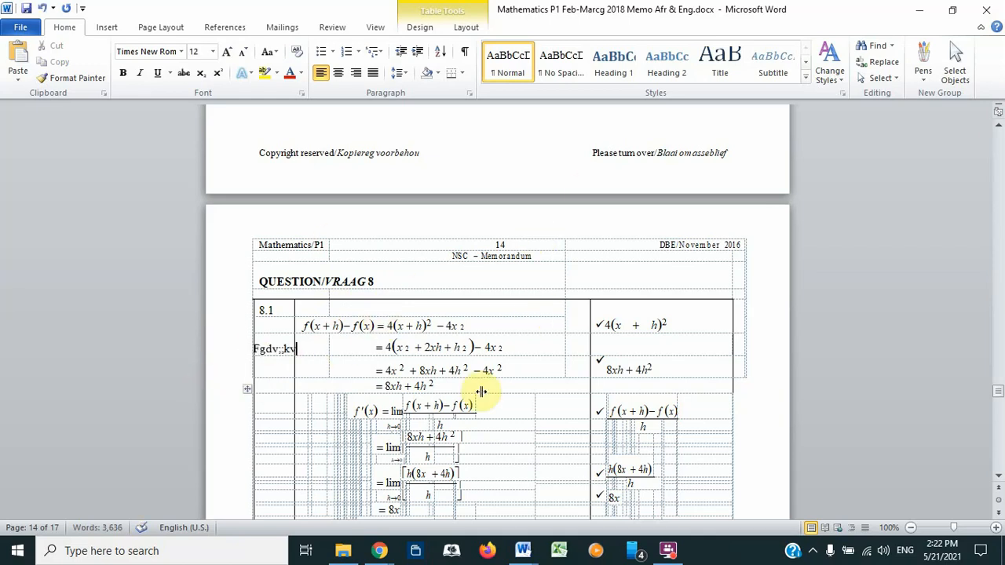
pyautogui.moveTo(520, 444)
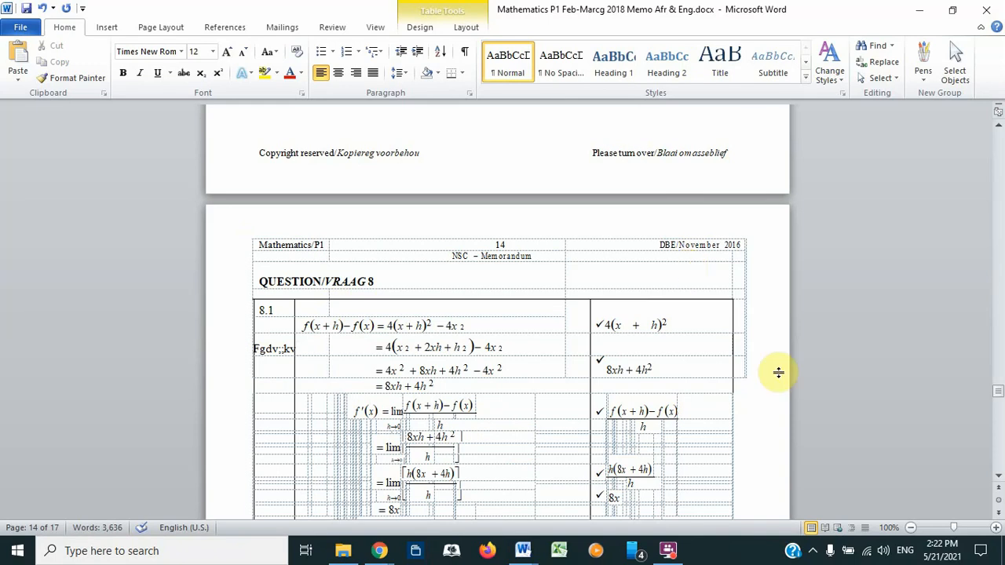
pyautogui.click(668, 551)
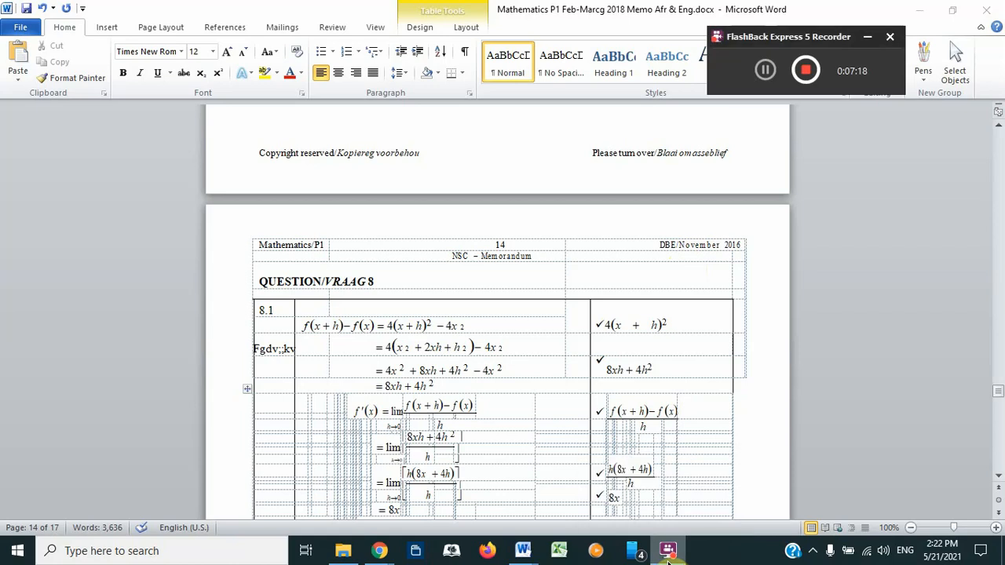